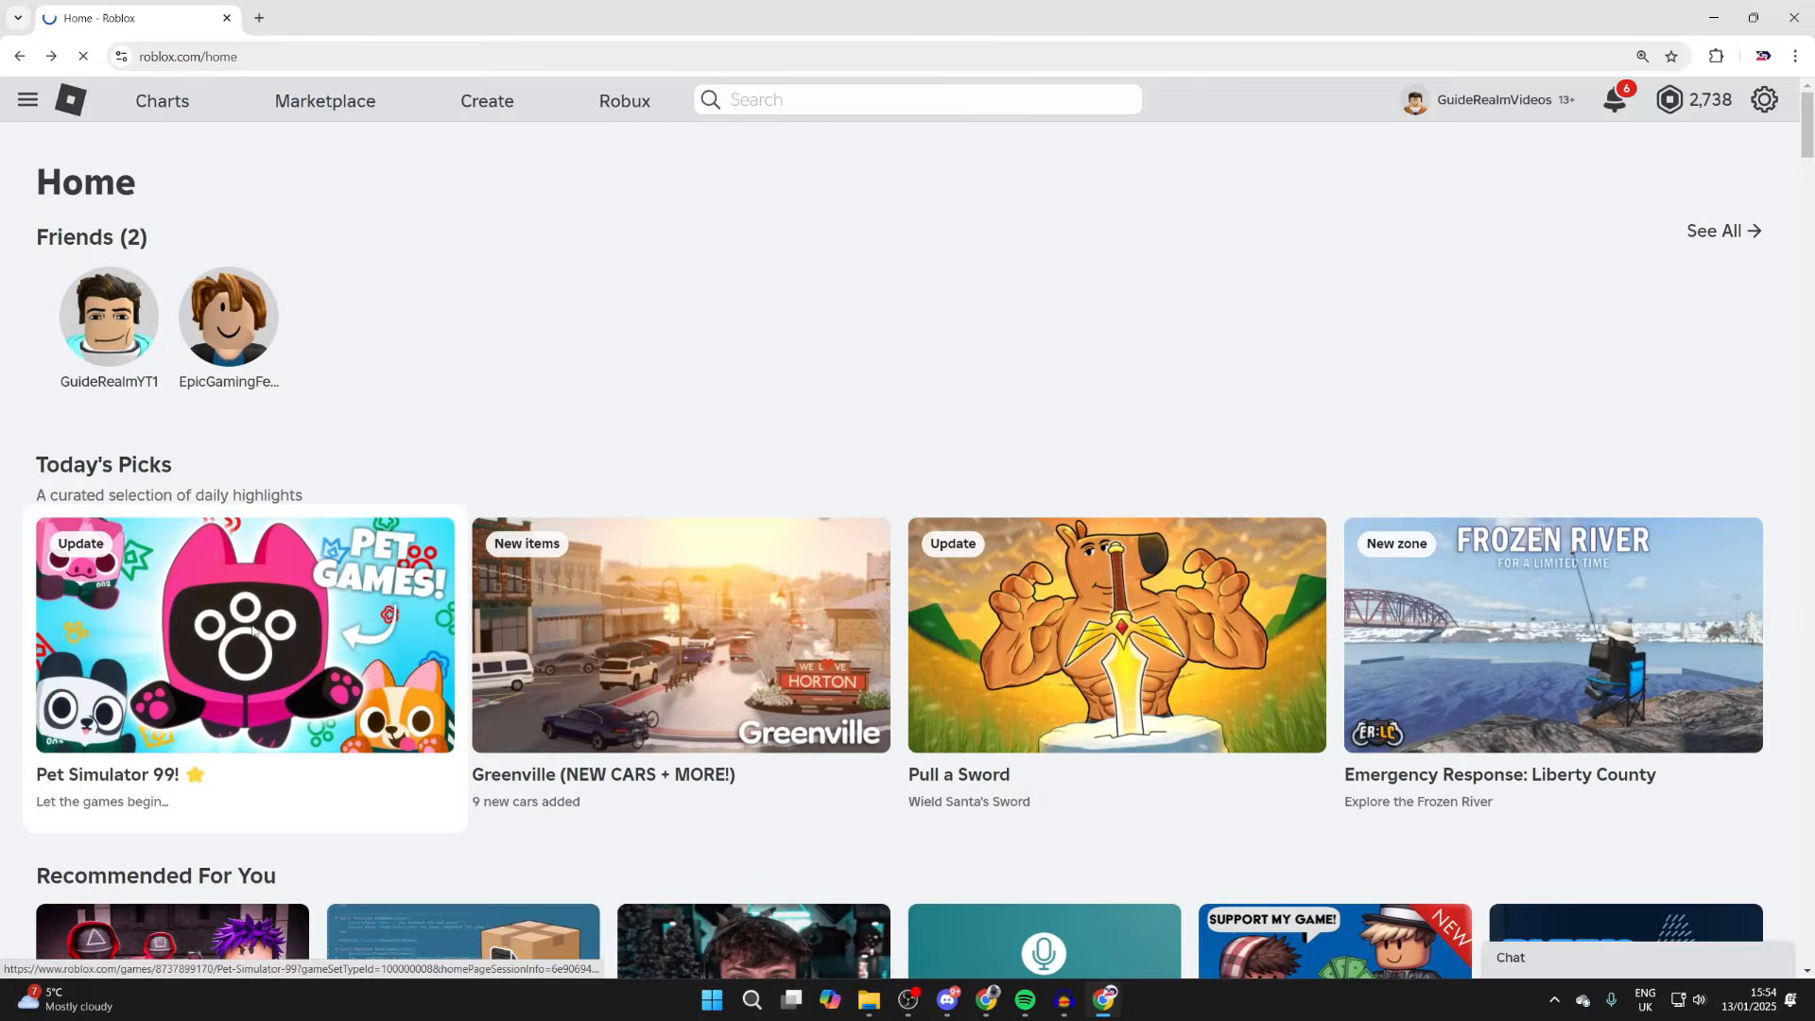
# View the Pet Simulator 99! experience page from Today's Picks.
pyautogui.click(246, 635)
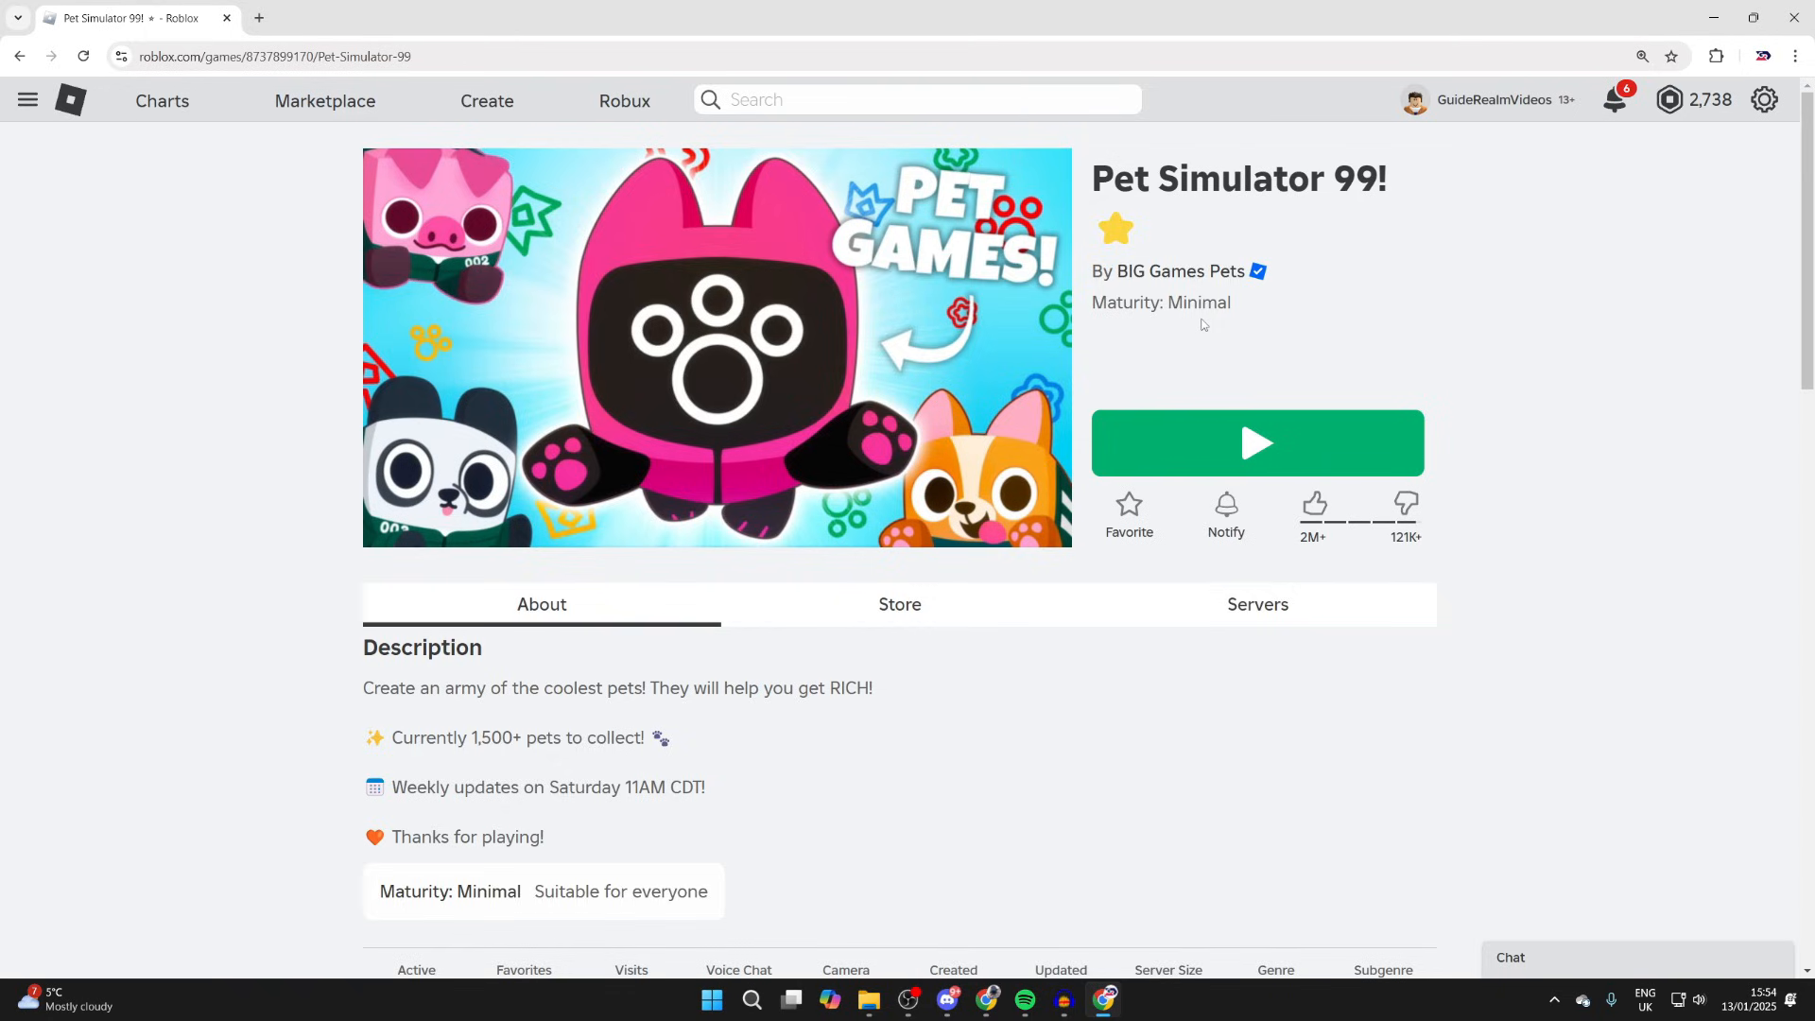
pyautogui.moveTo(626, 213)
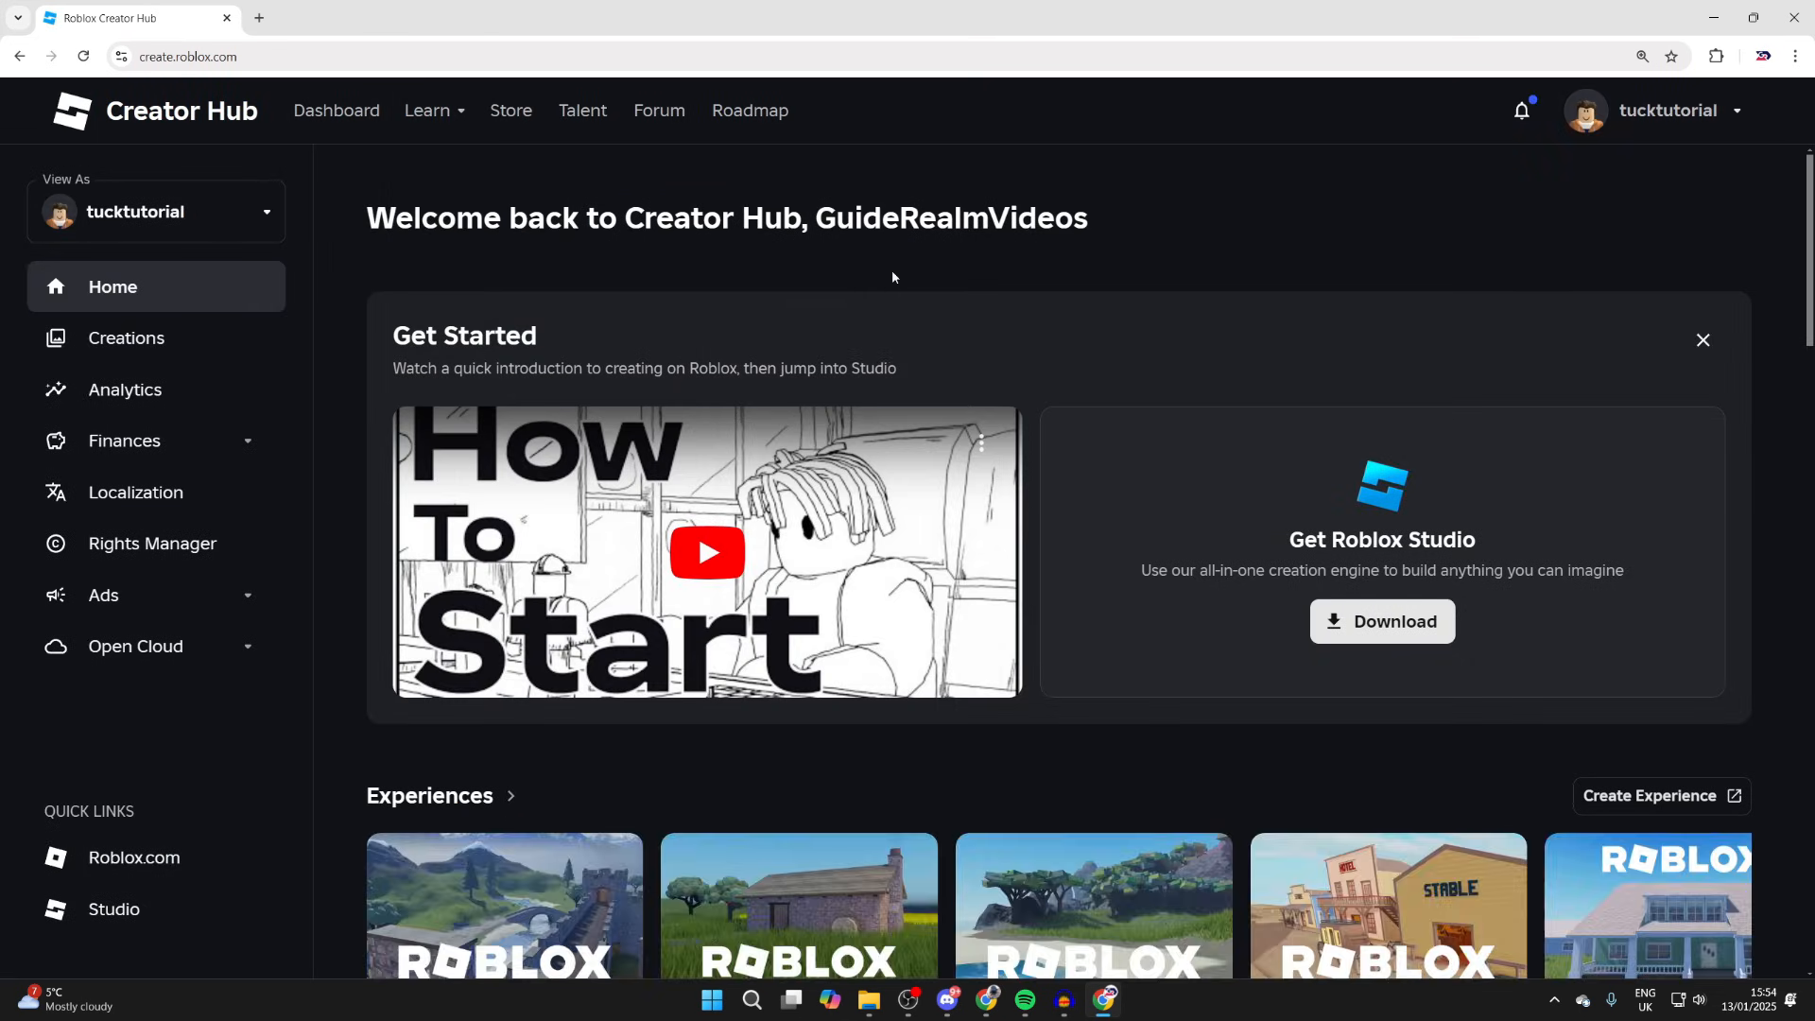
pyautogui.moveTo(887, 272)
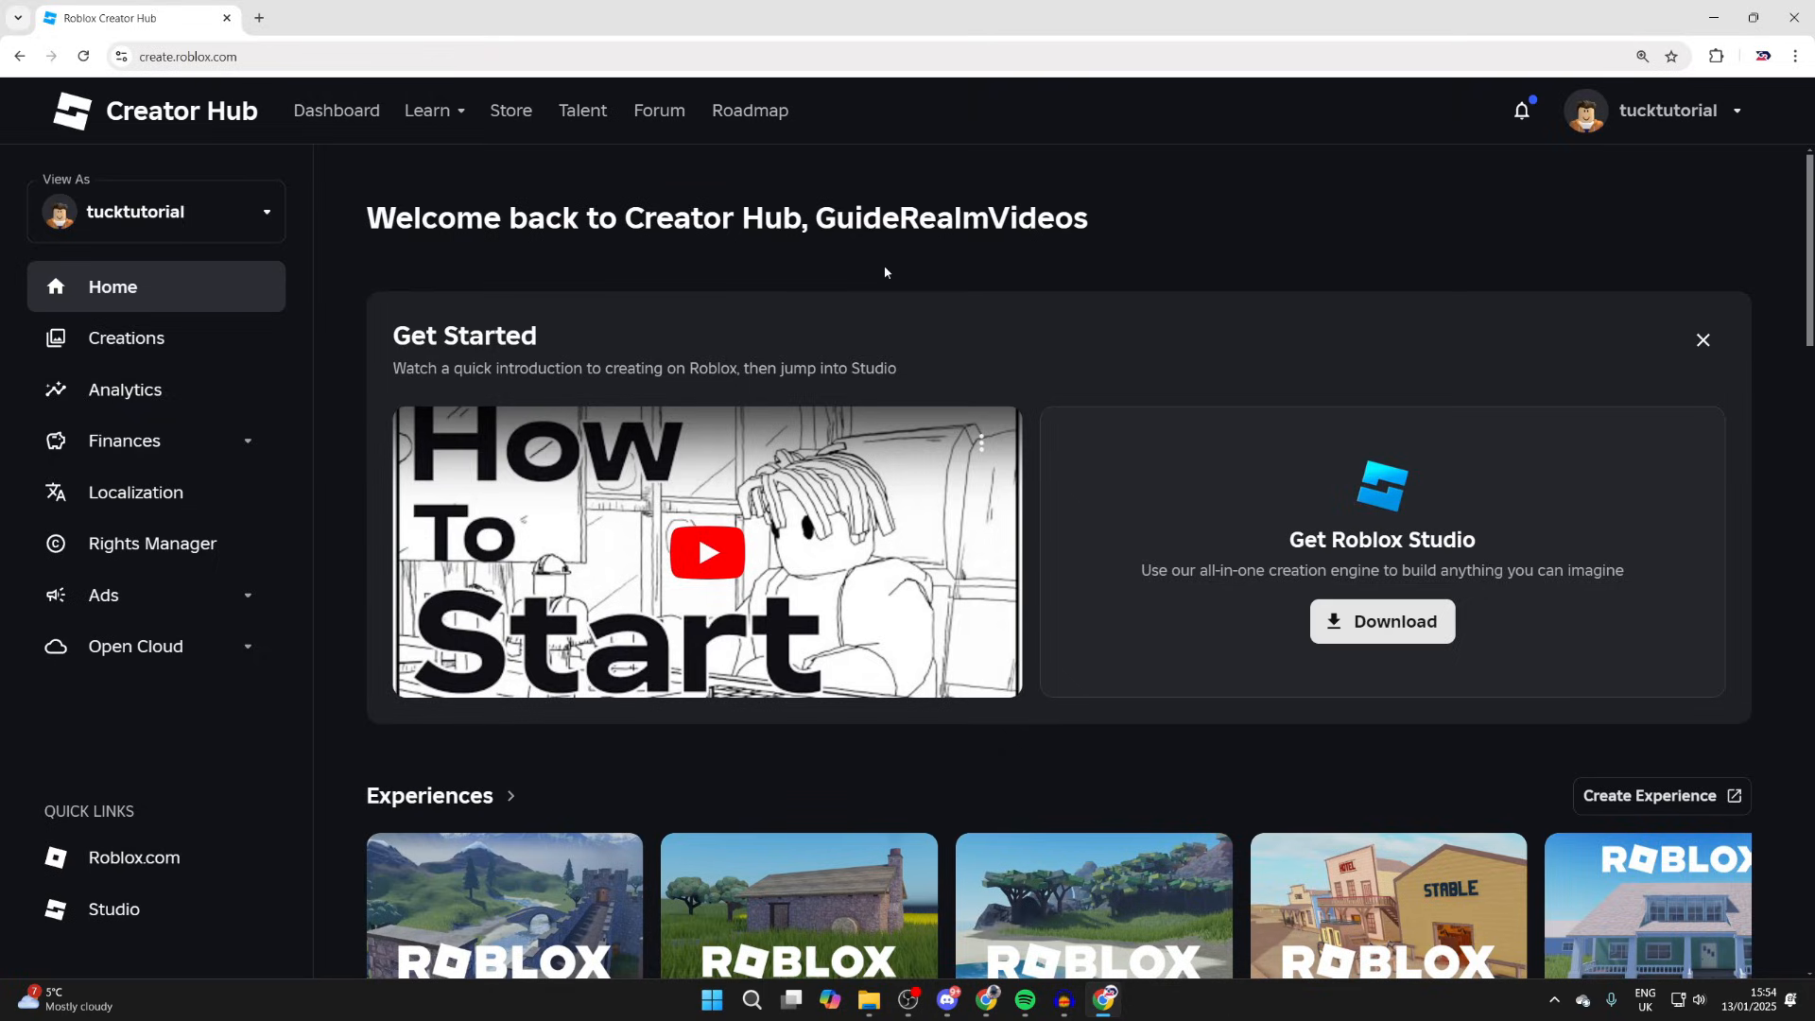
pyautogui.moveTo(220, 339)
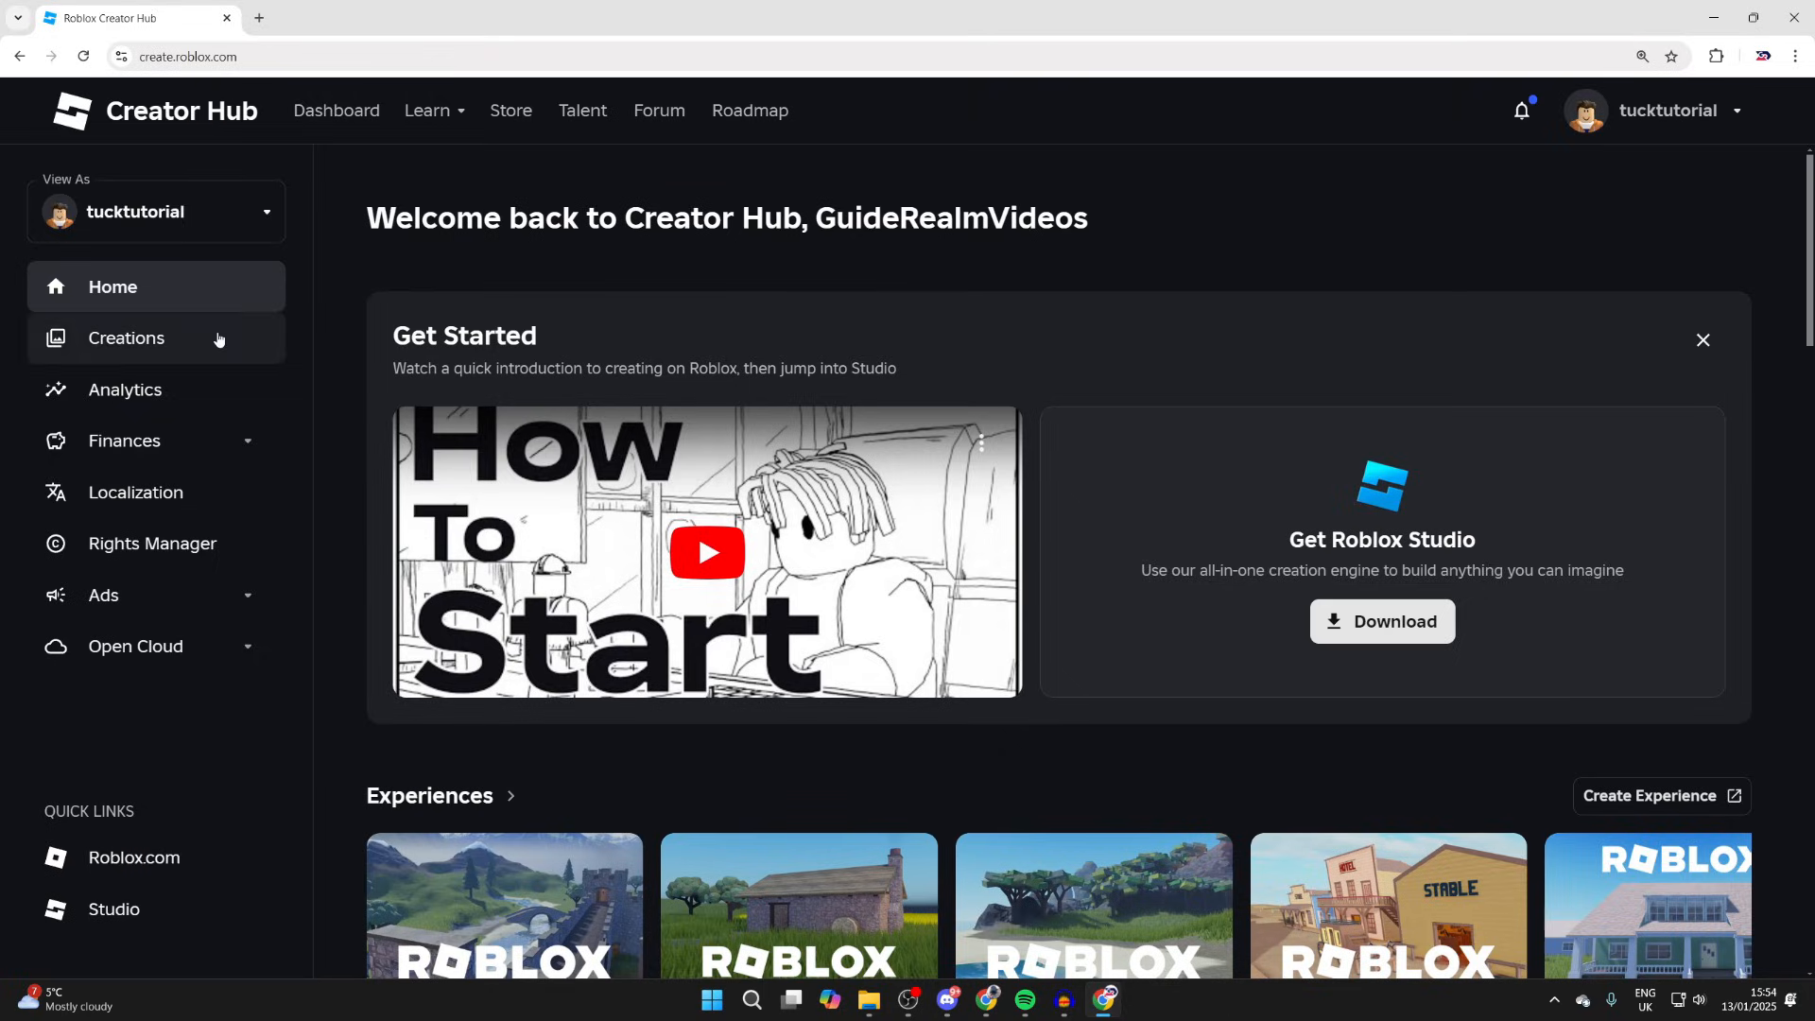
# Show the Creations dashboard listing the account's experiences.
pyautogui.click(125, 336)
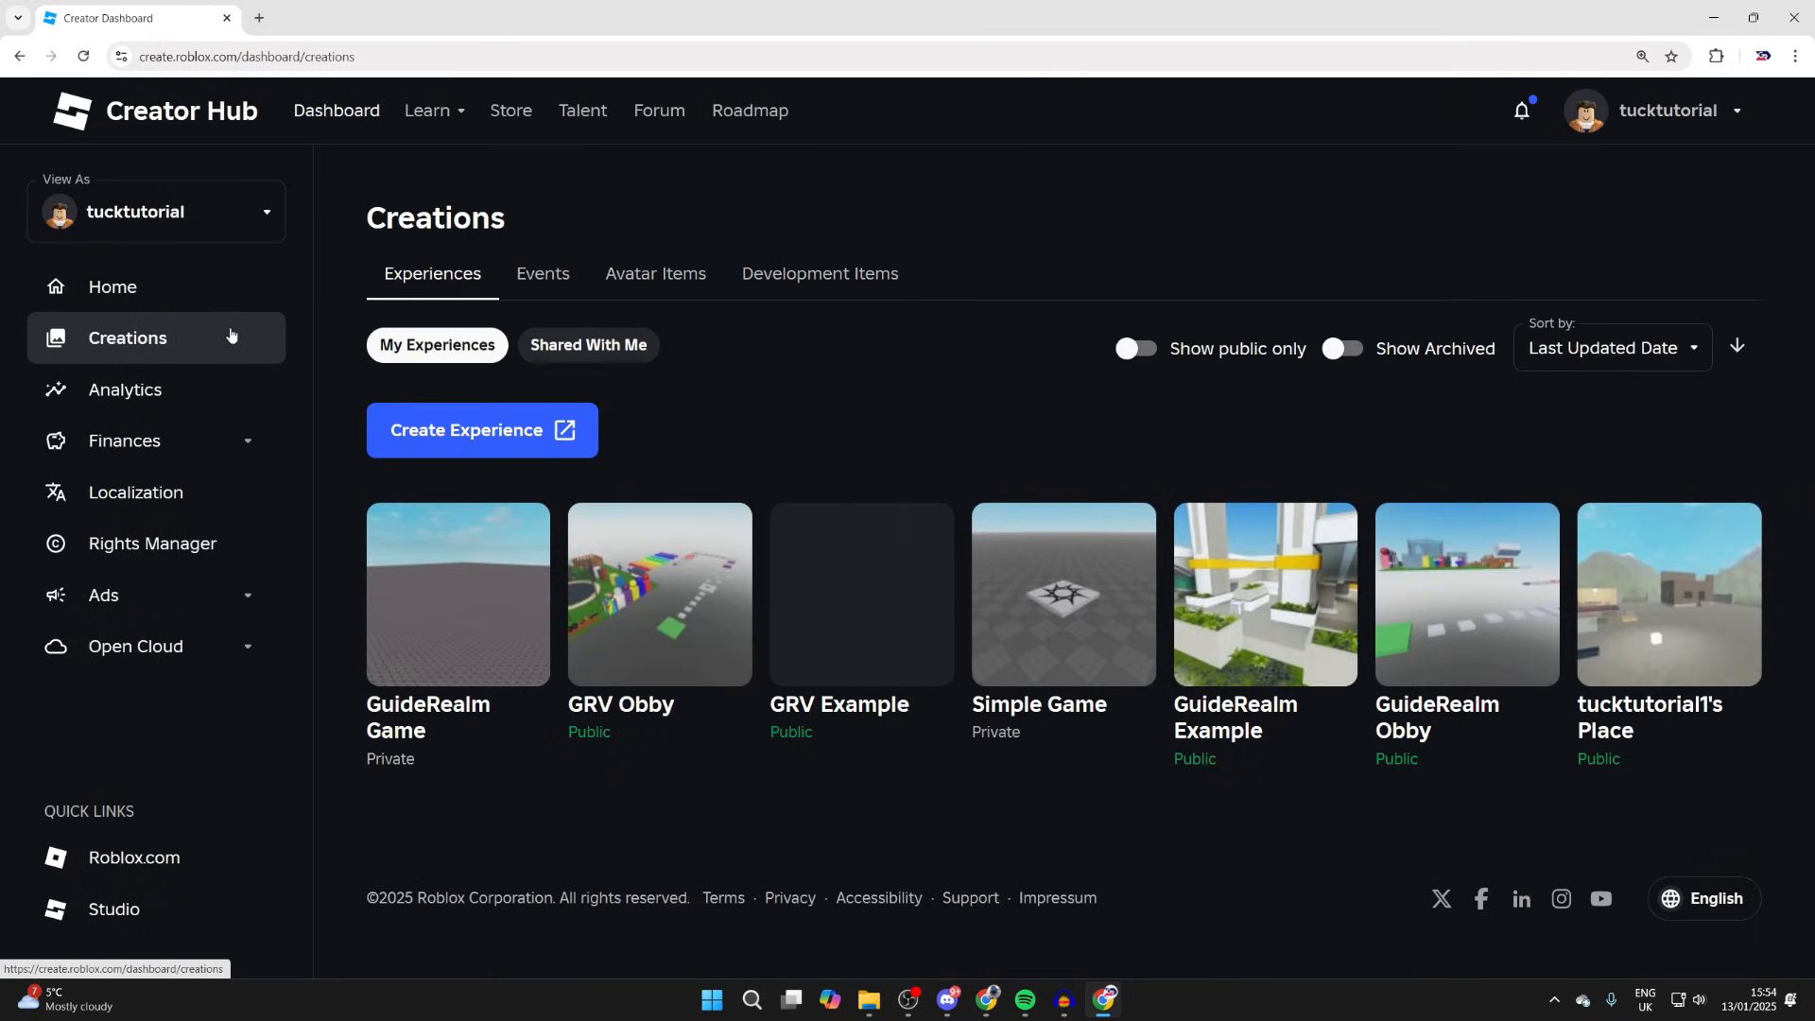
pyautogui.moveTo(907, 666)
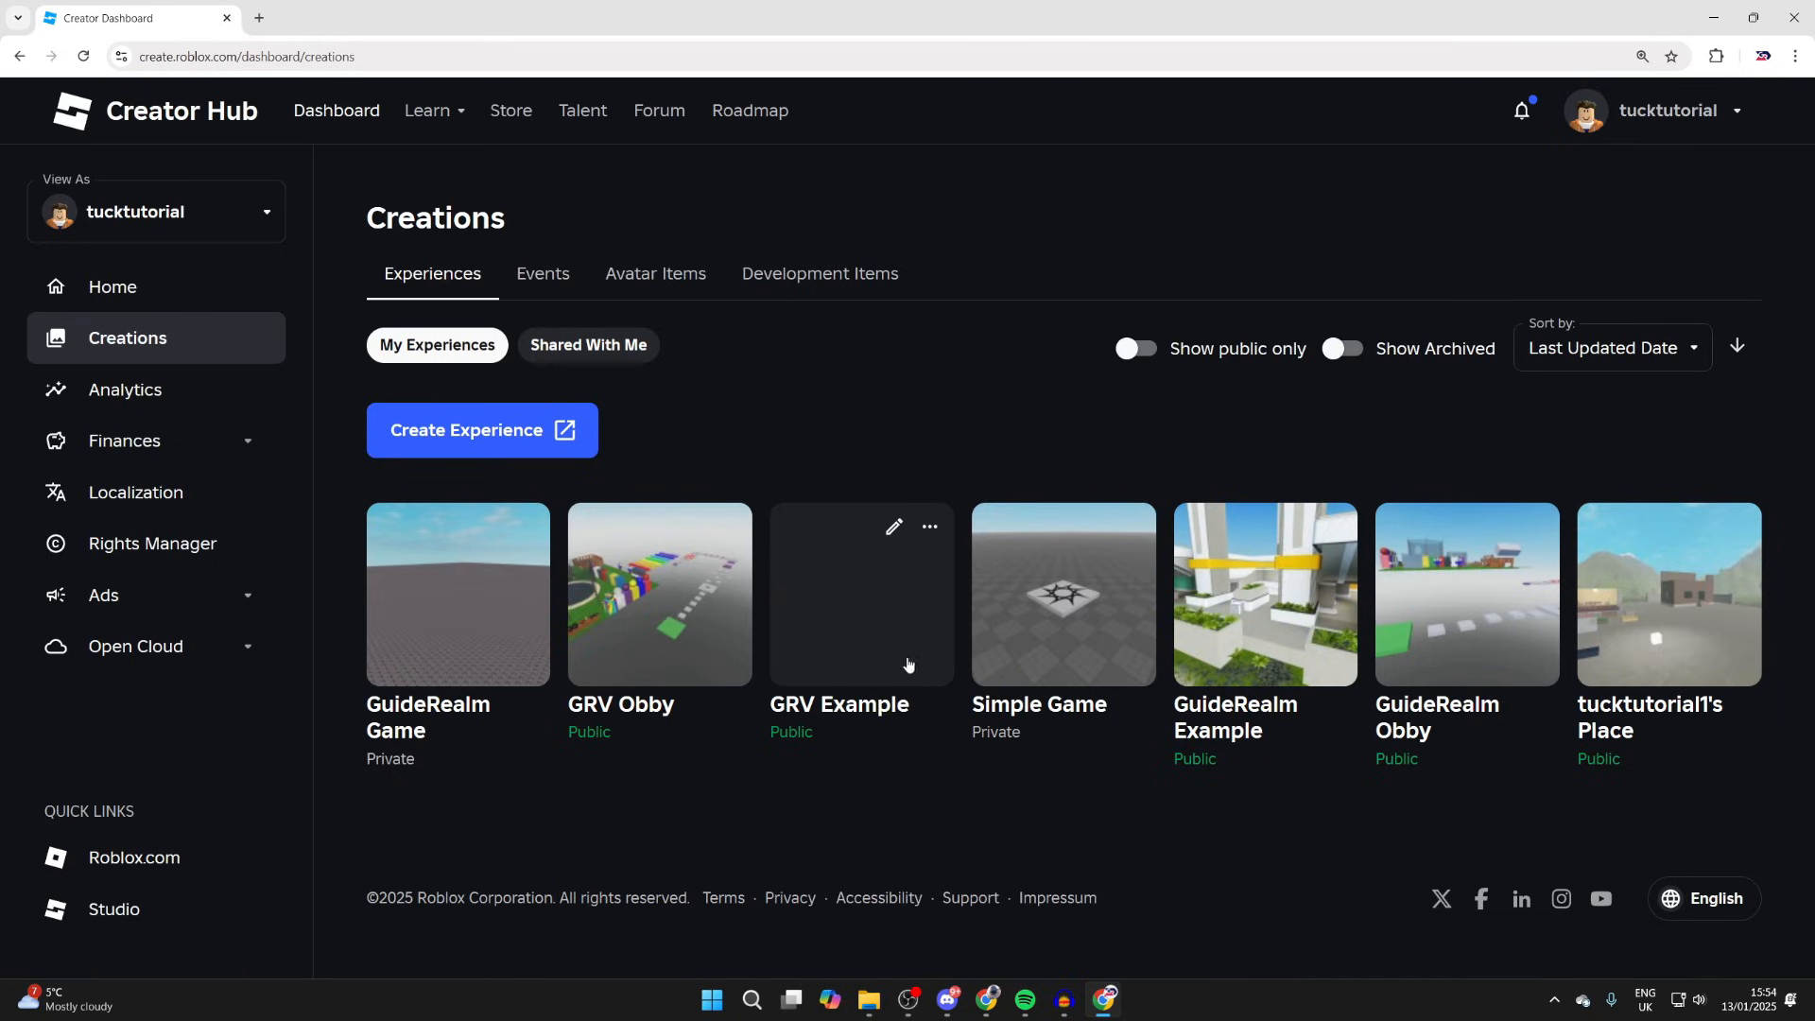
pyautogui.moveTo(946, 567)
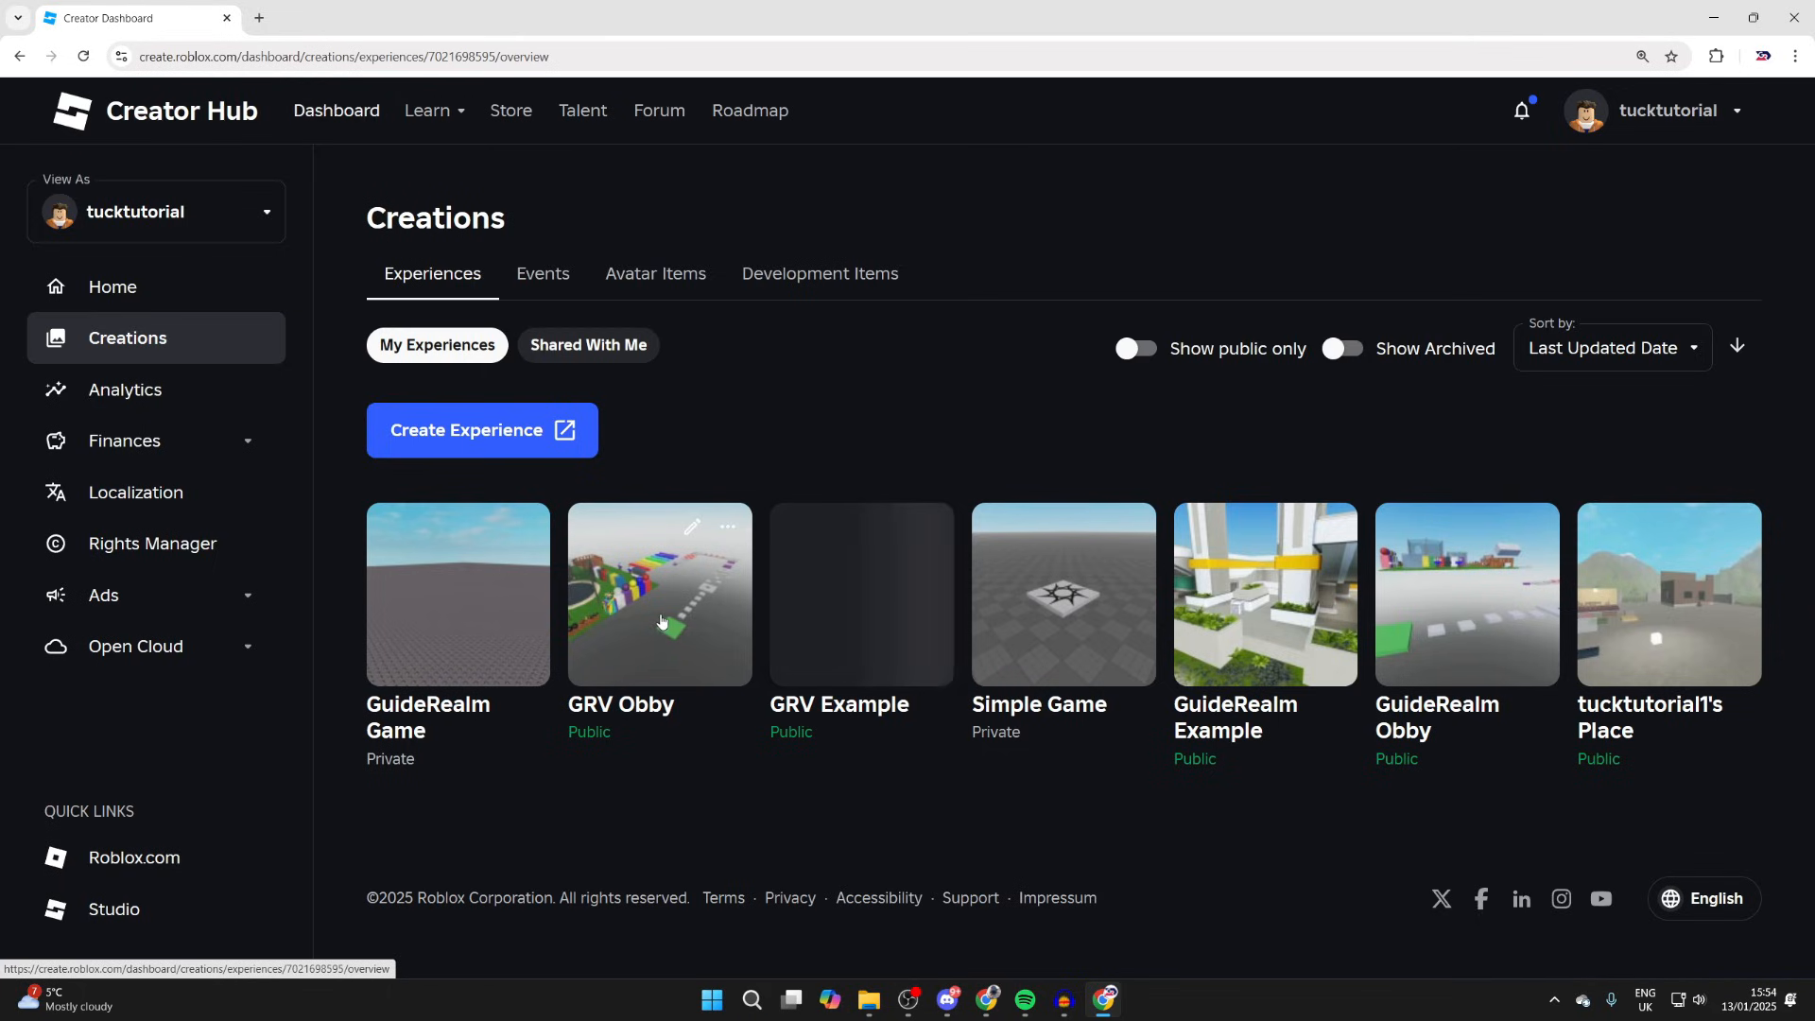
# Reach GRV Obby's Maturity & Compliance questionnaire, not yet started and unlabelled.
pyautogui.click(660, 593)
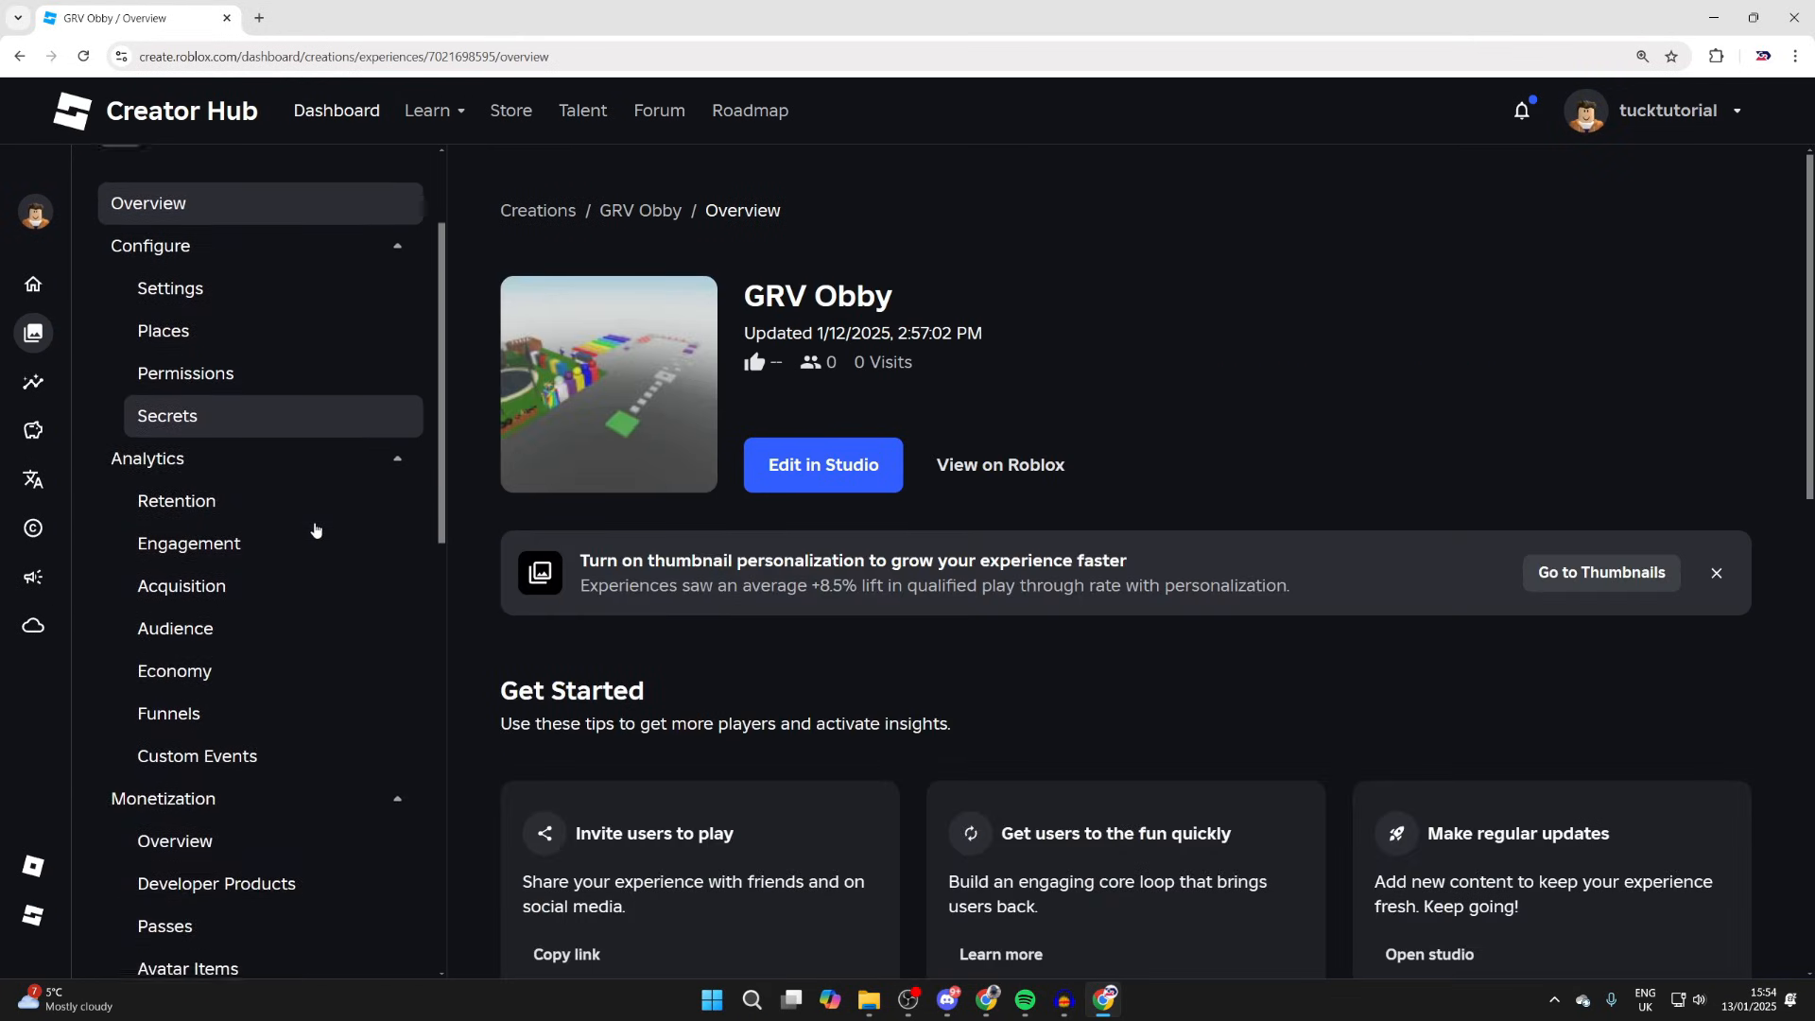
pyautogui.scroll(-3)
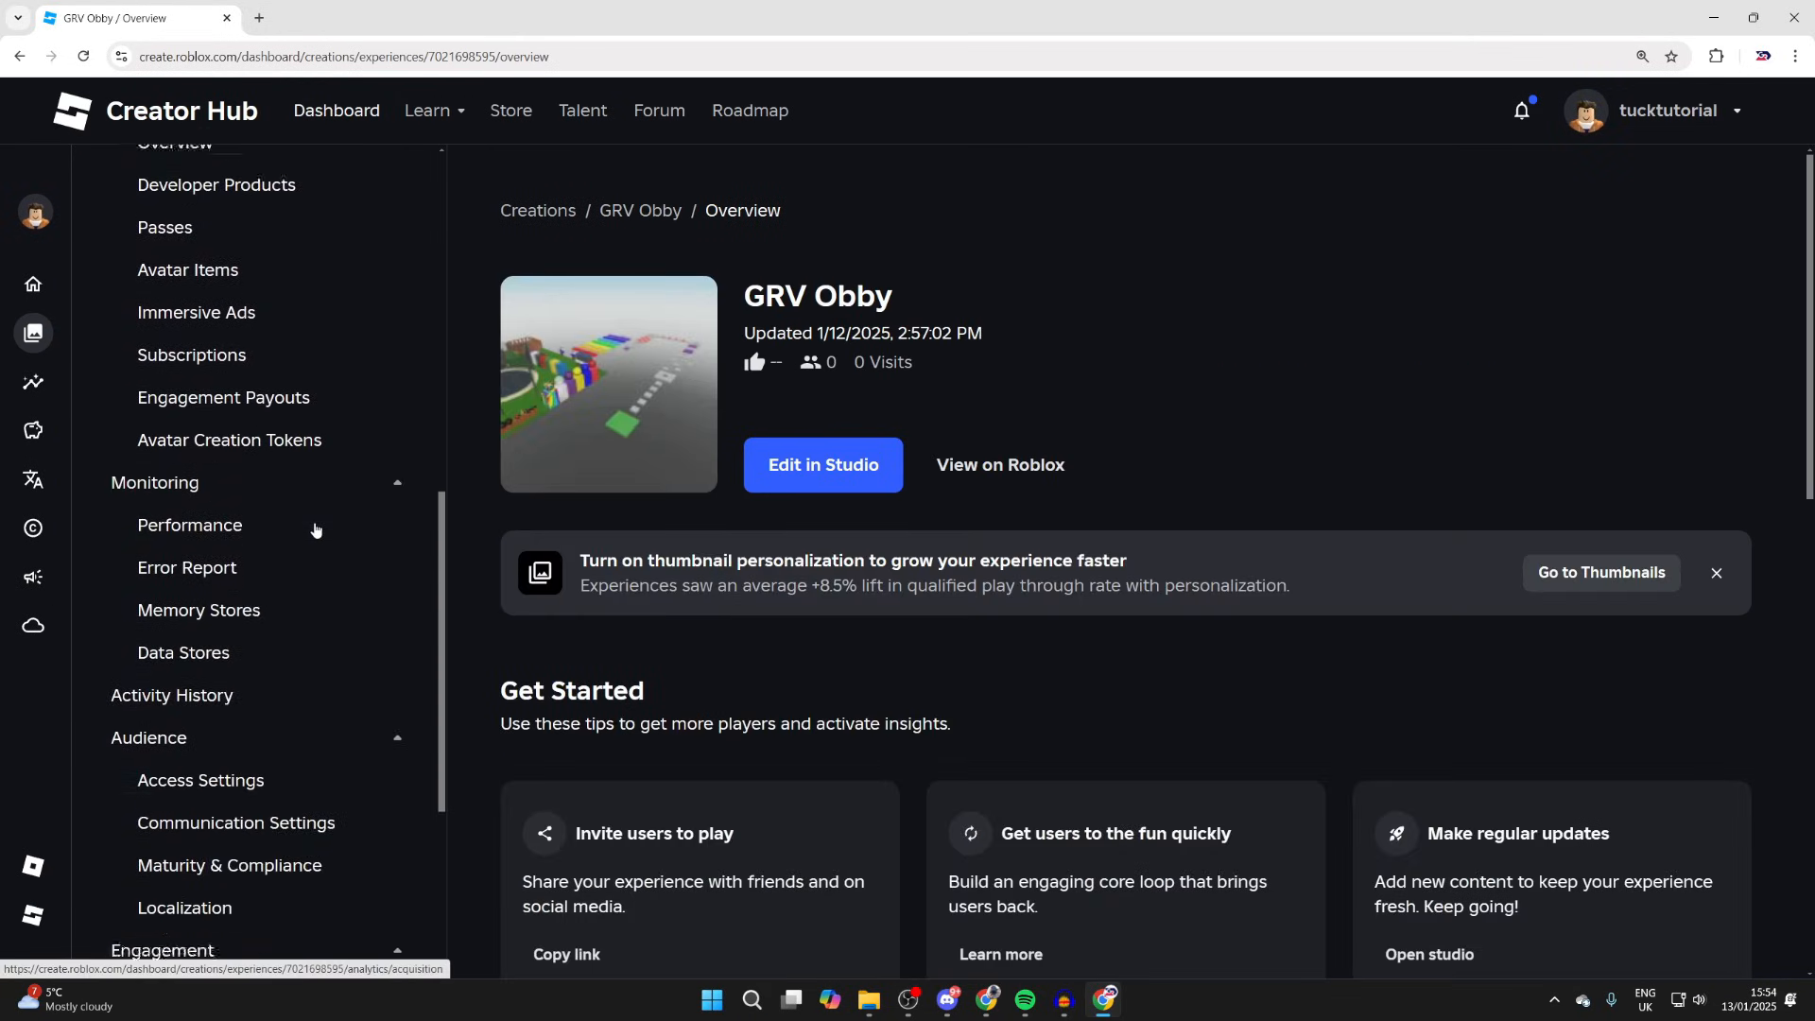
pyautogui.scroll(-3)
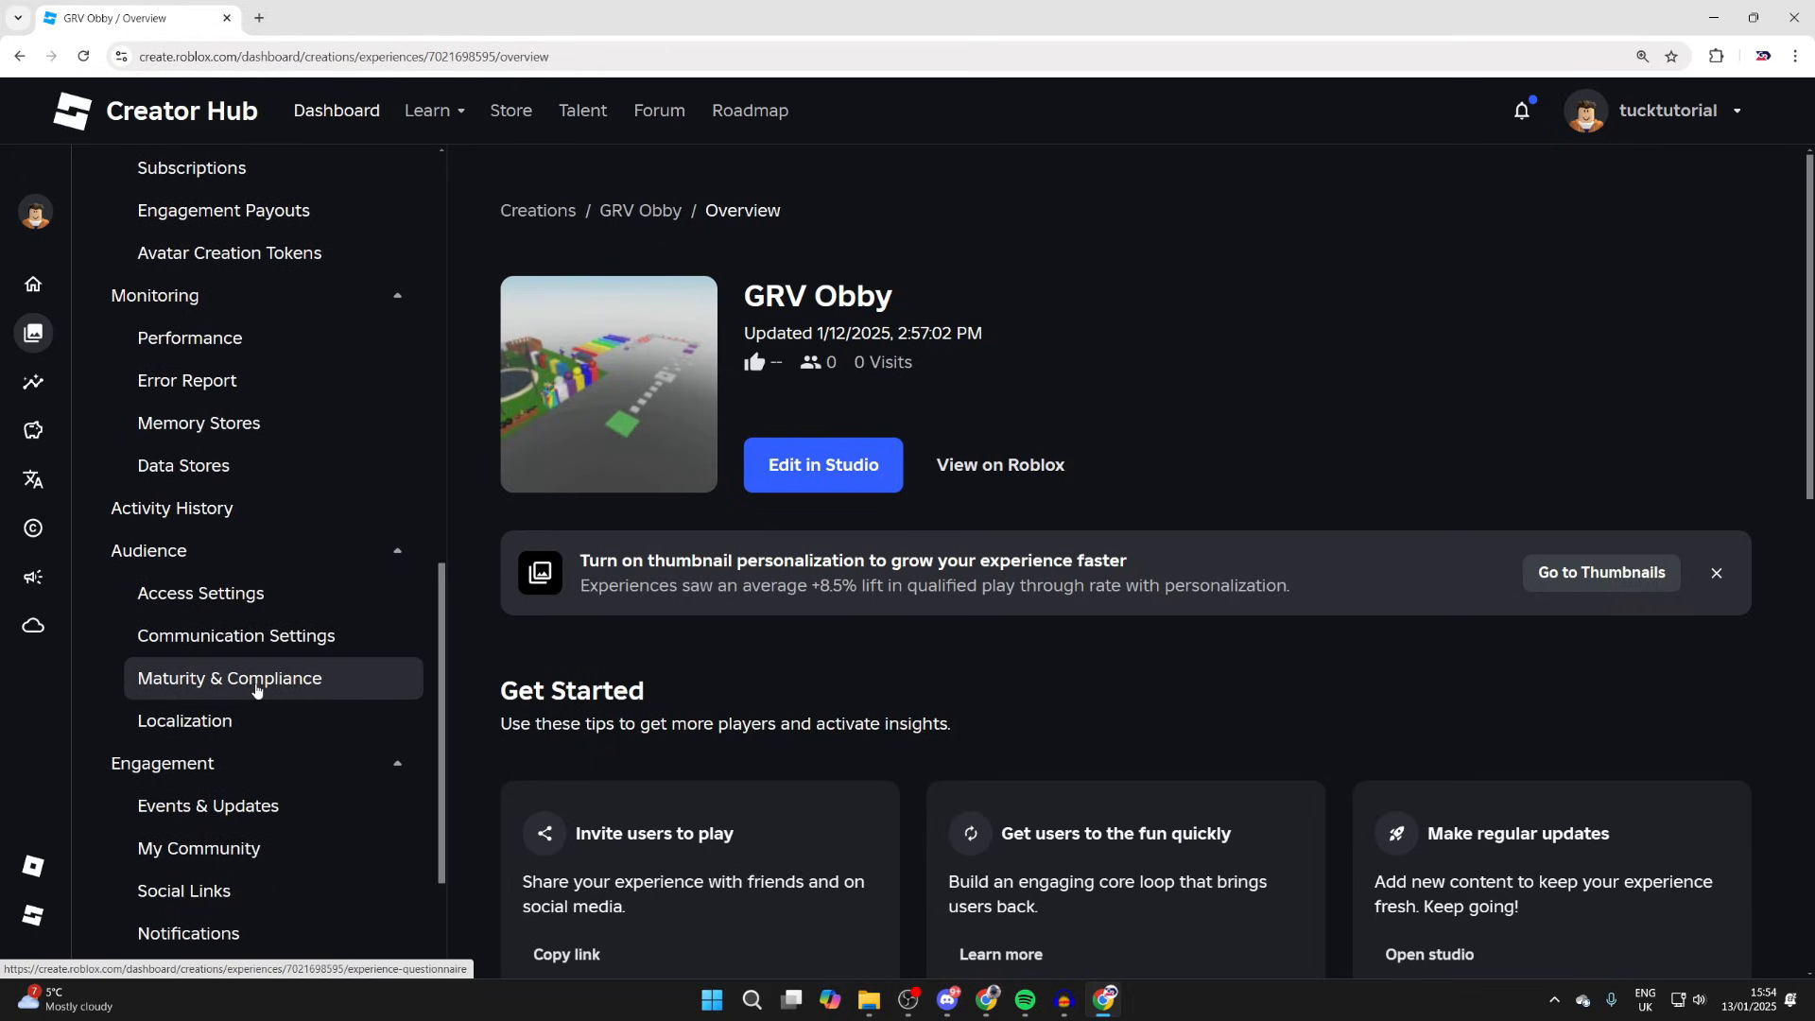
pyautogui.click(229, 677)
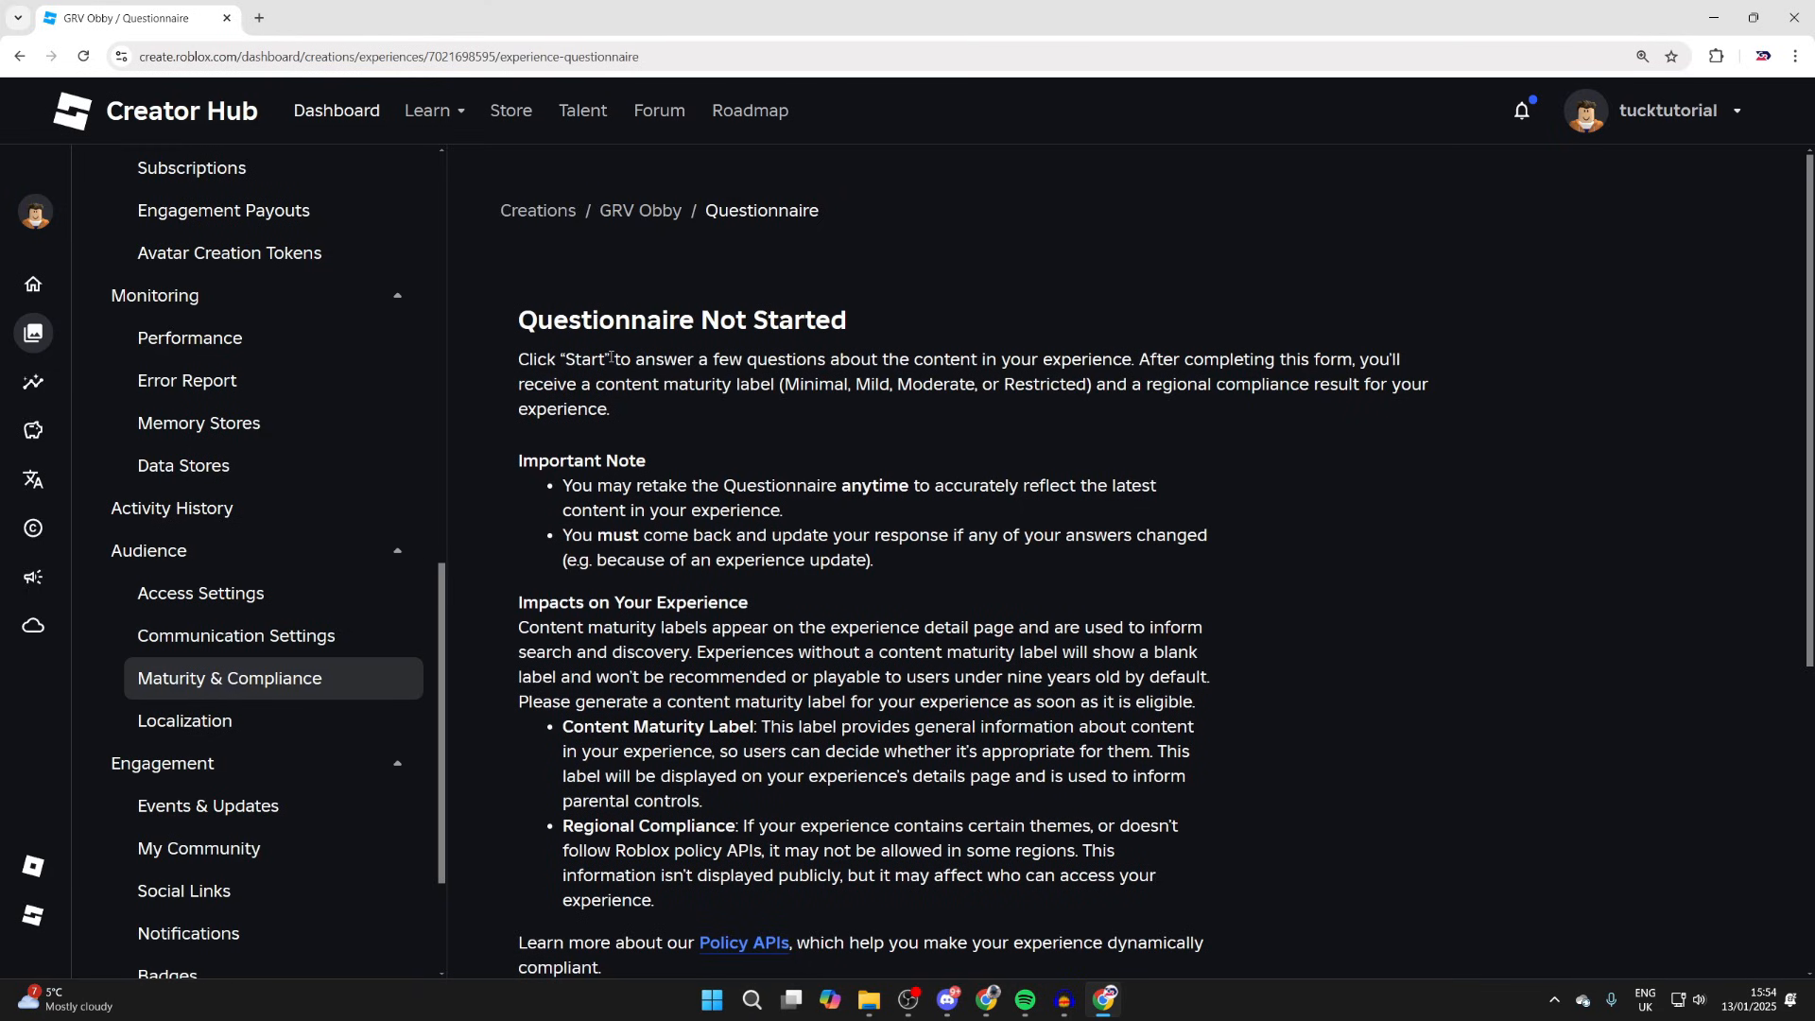
pyautogui.scroll(-3)
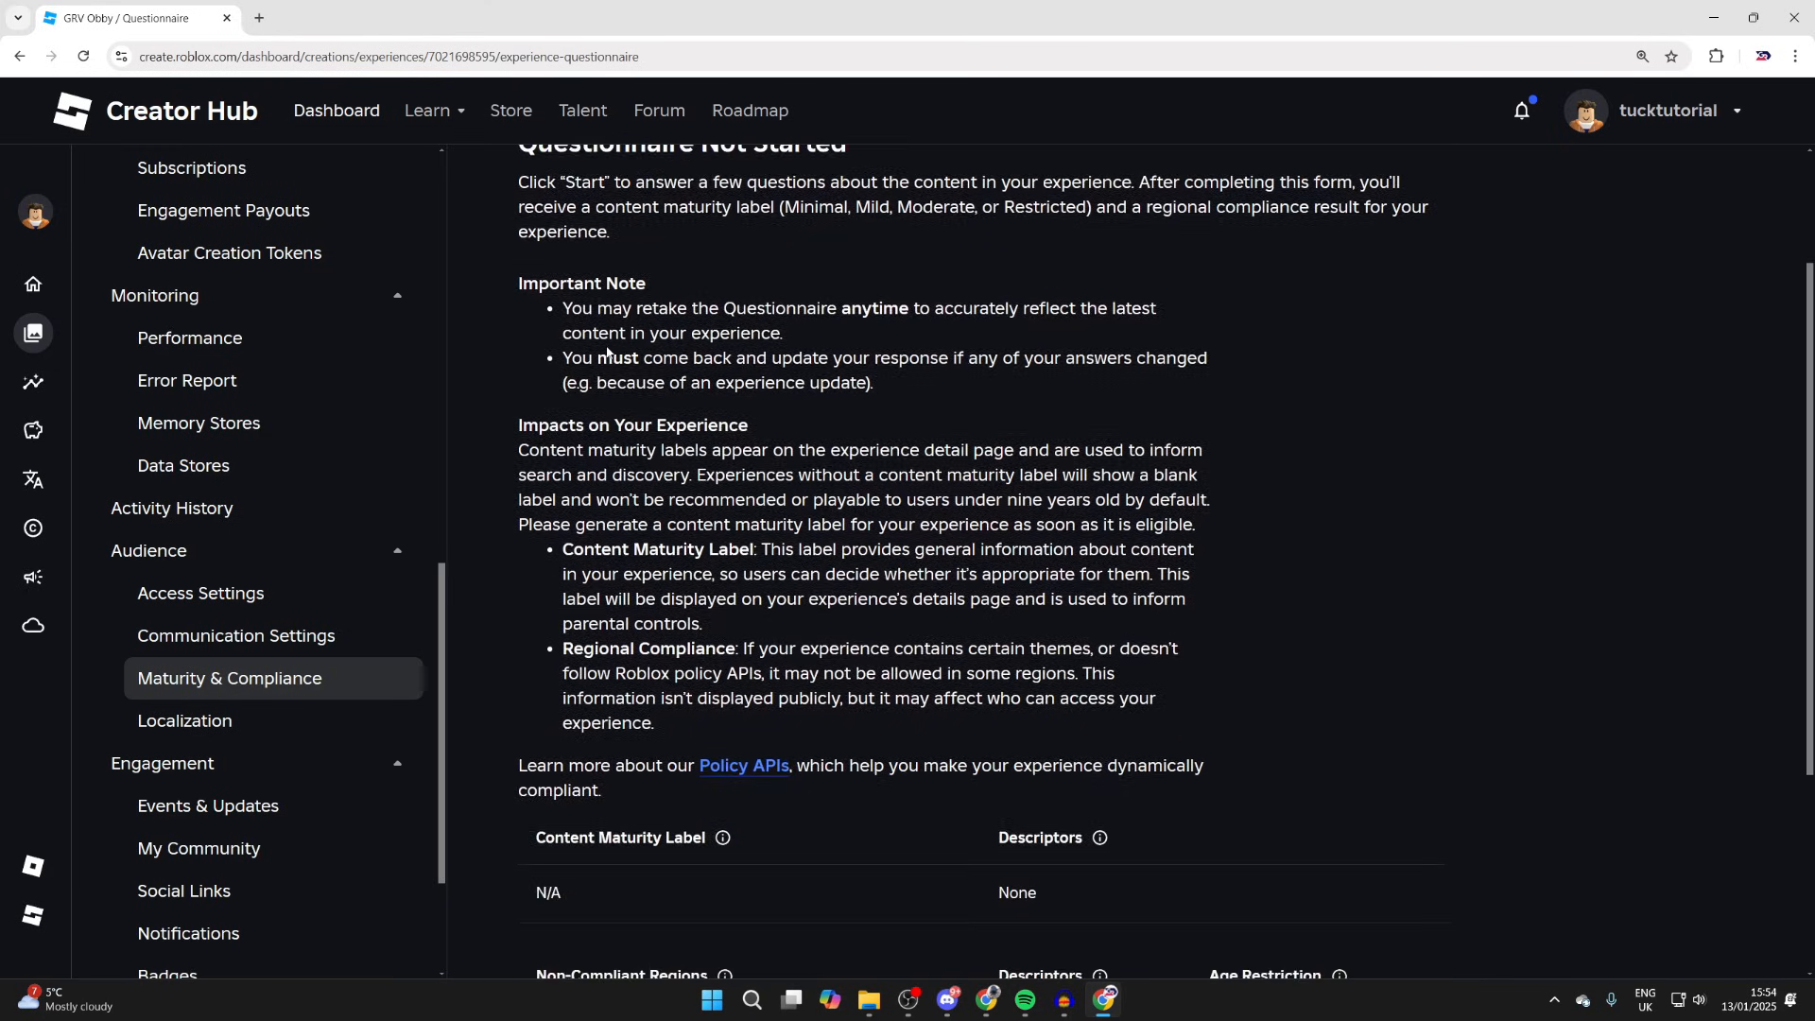
pyautogui.scroll(-3)
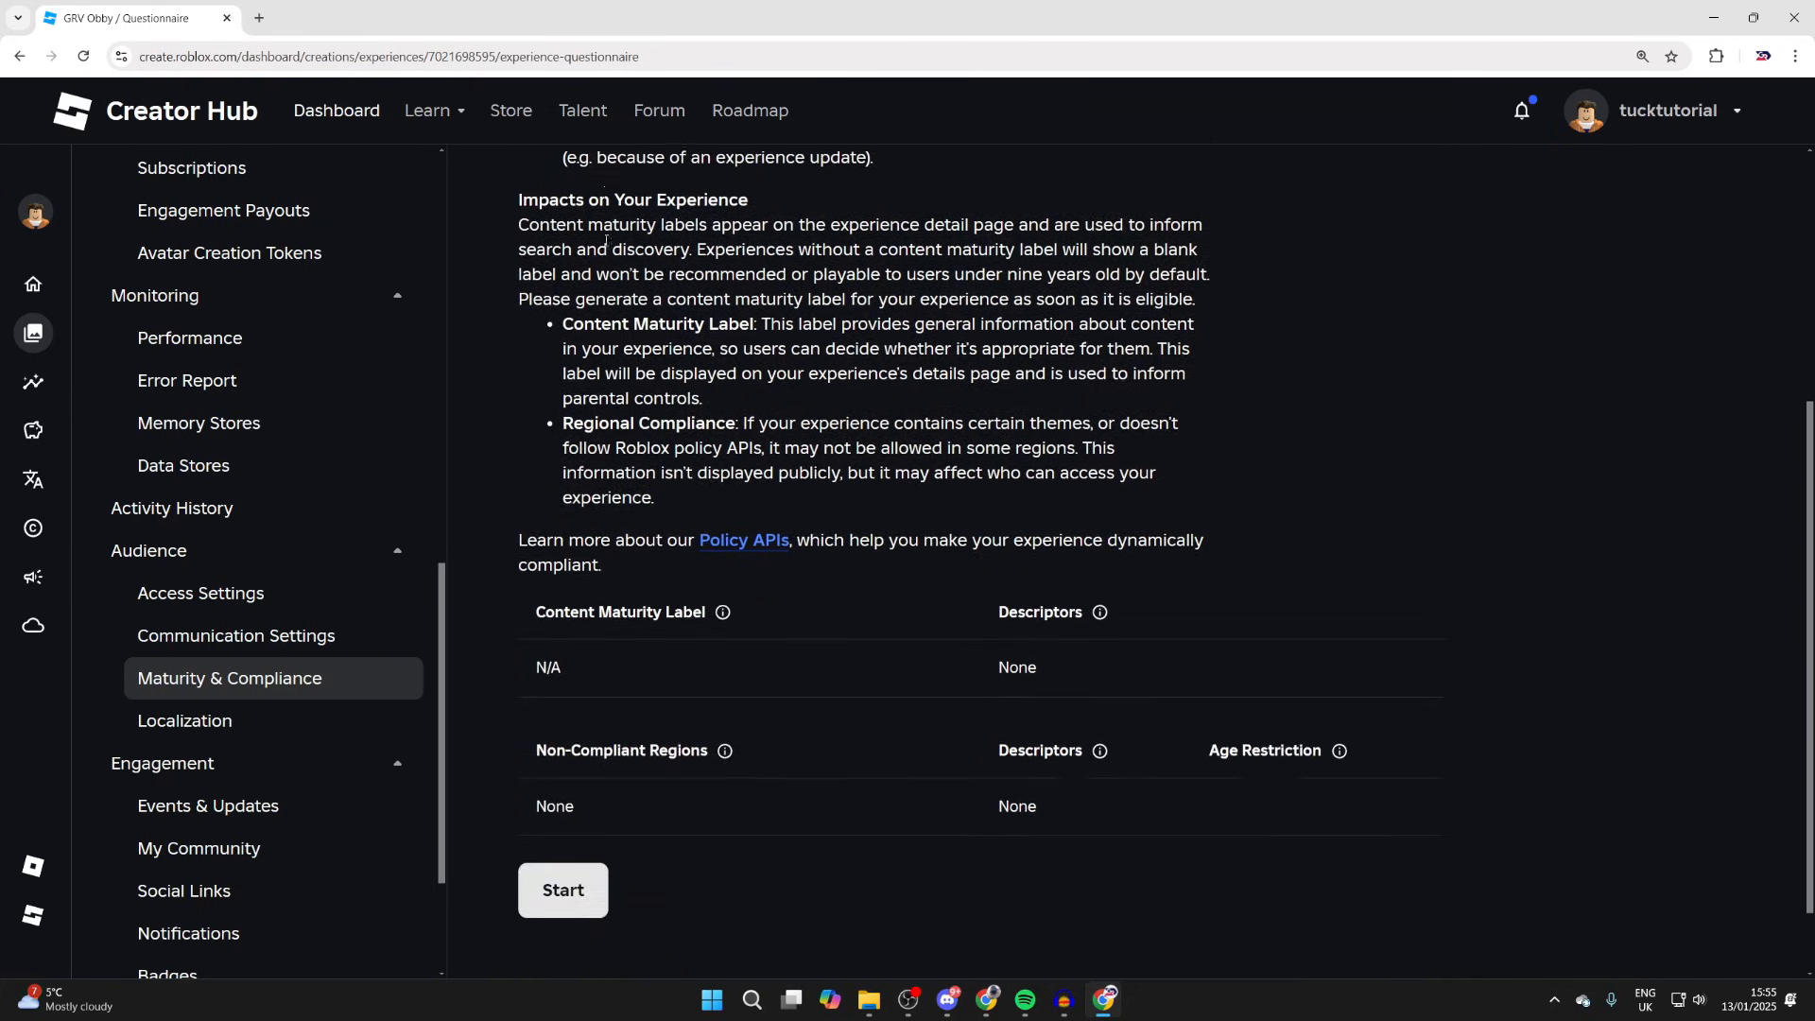
# Start the questionnaire and reach its first Violence question.
pyautogui.click(563, 890)
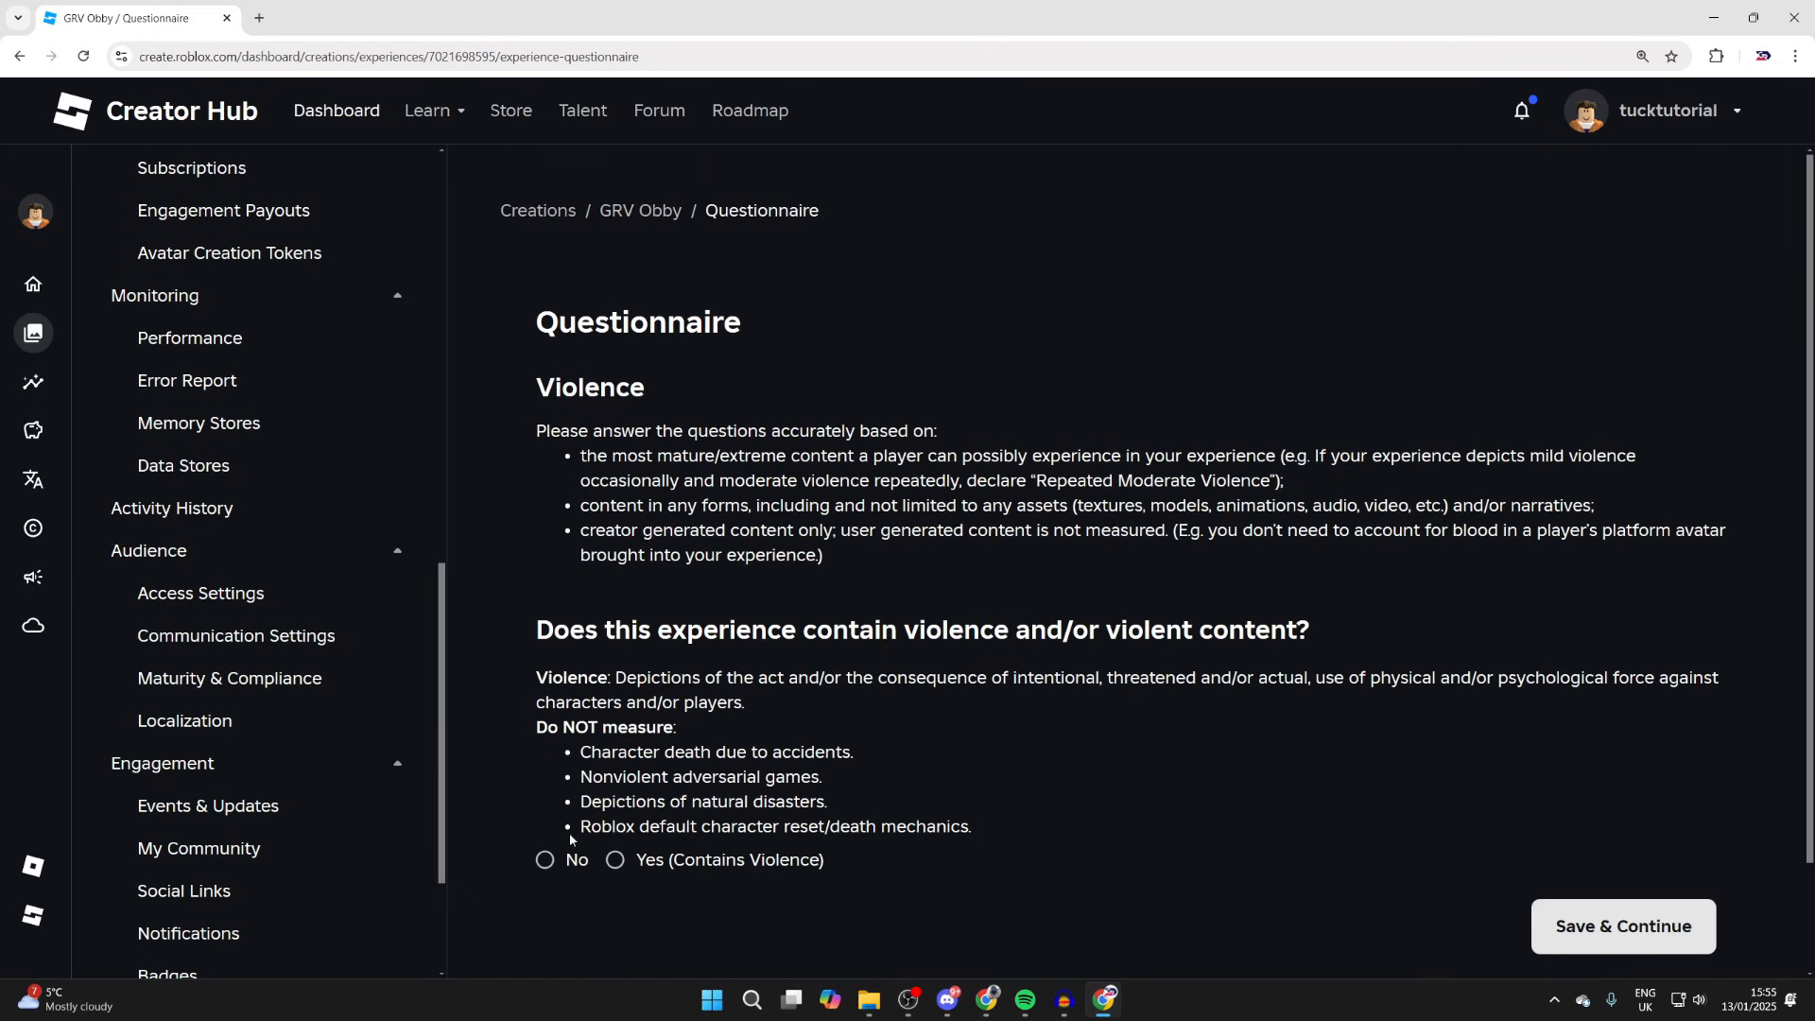
pyautogui.scroll(-3)
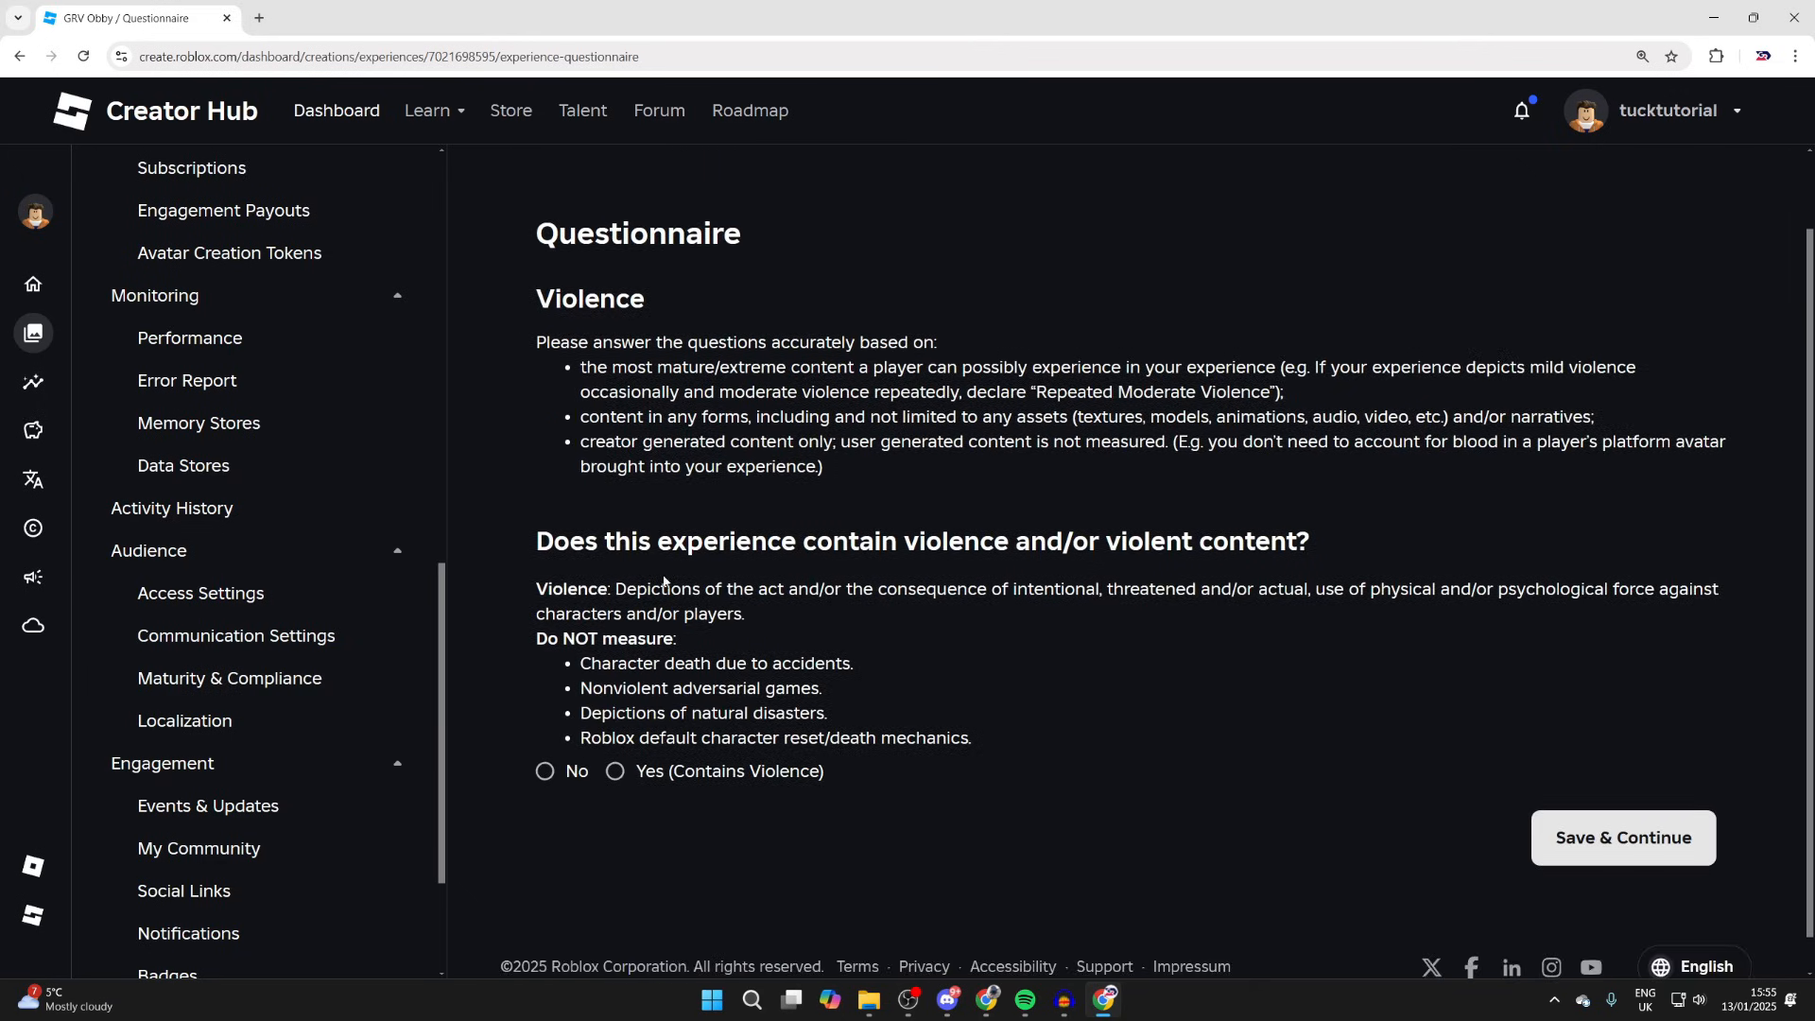
pyautogui.moveTo(646, 552)
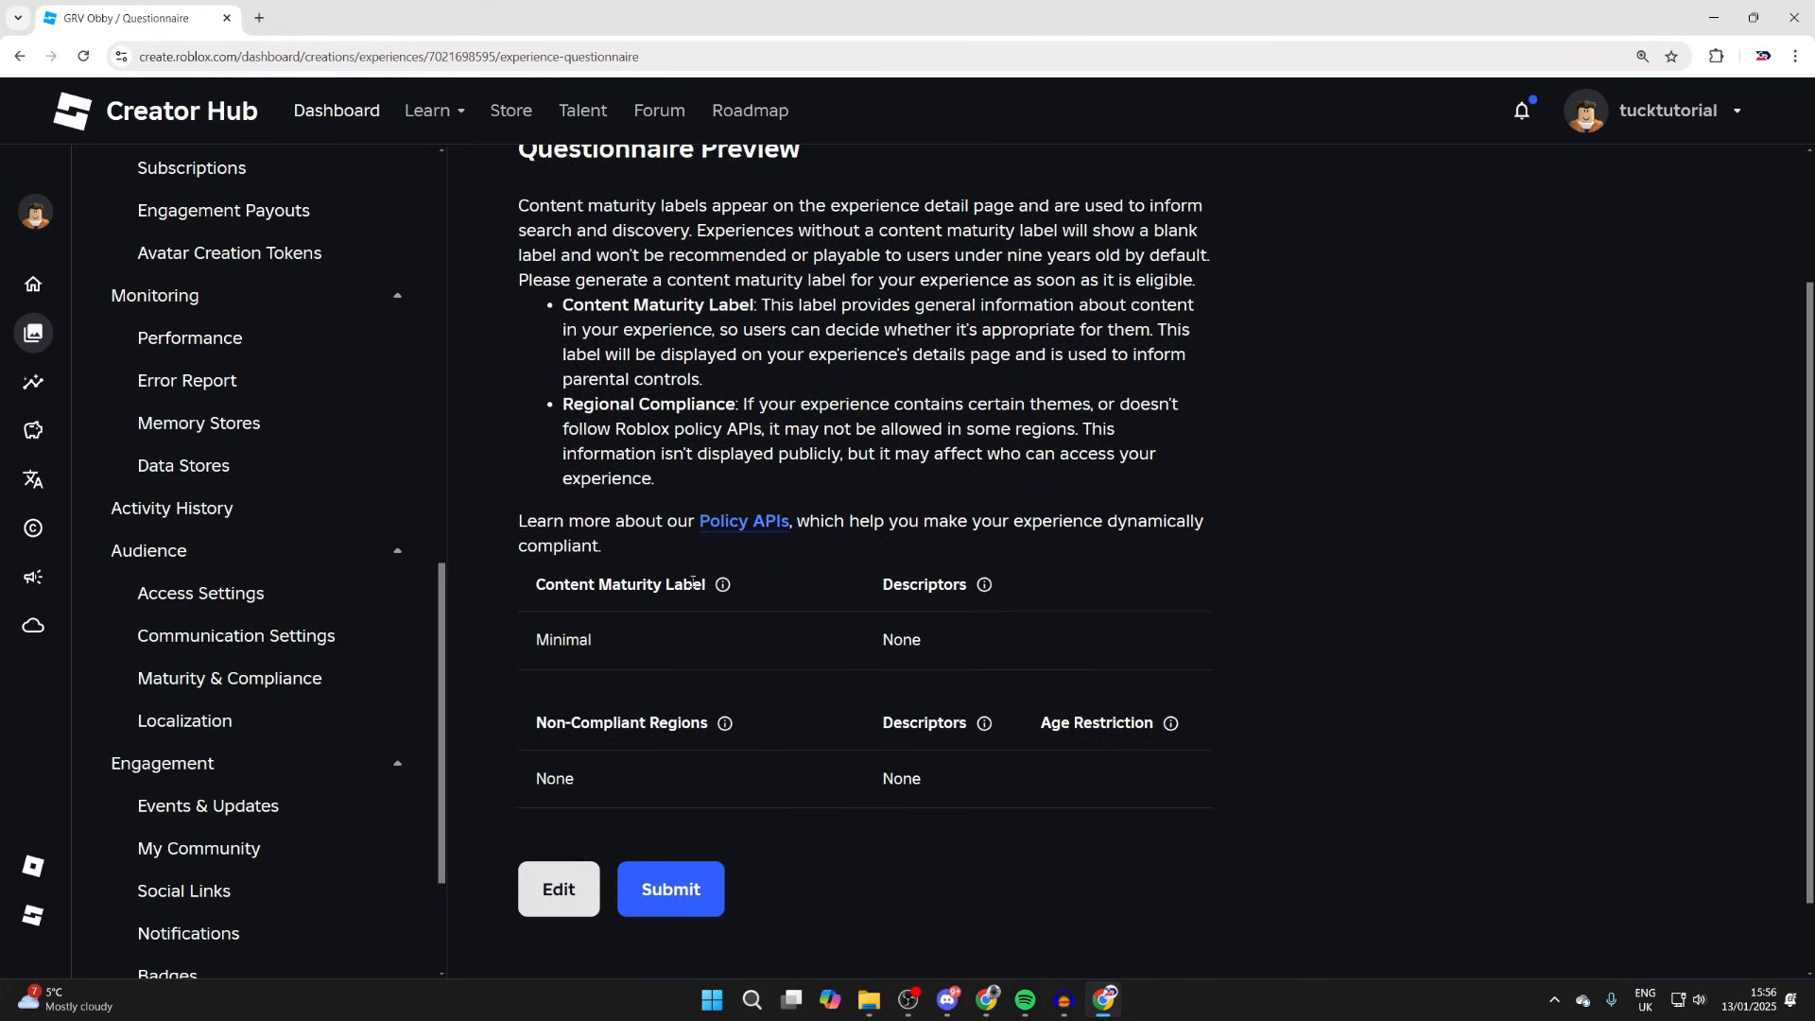
# Submit the questionnaire, confirming GRV Obby's Minimal maturity label.
pyautogui.doubleClick(563, 639)
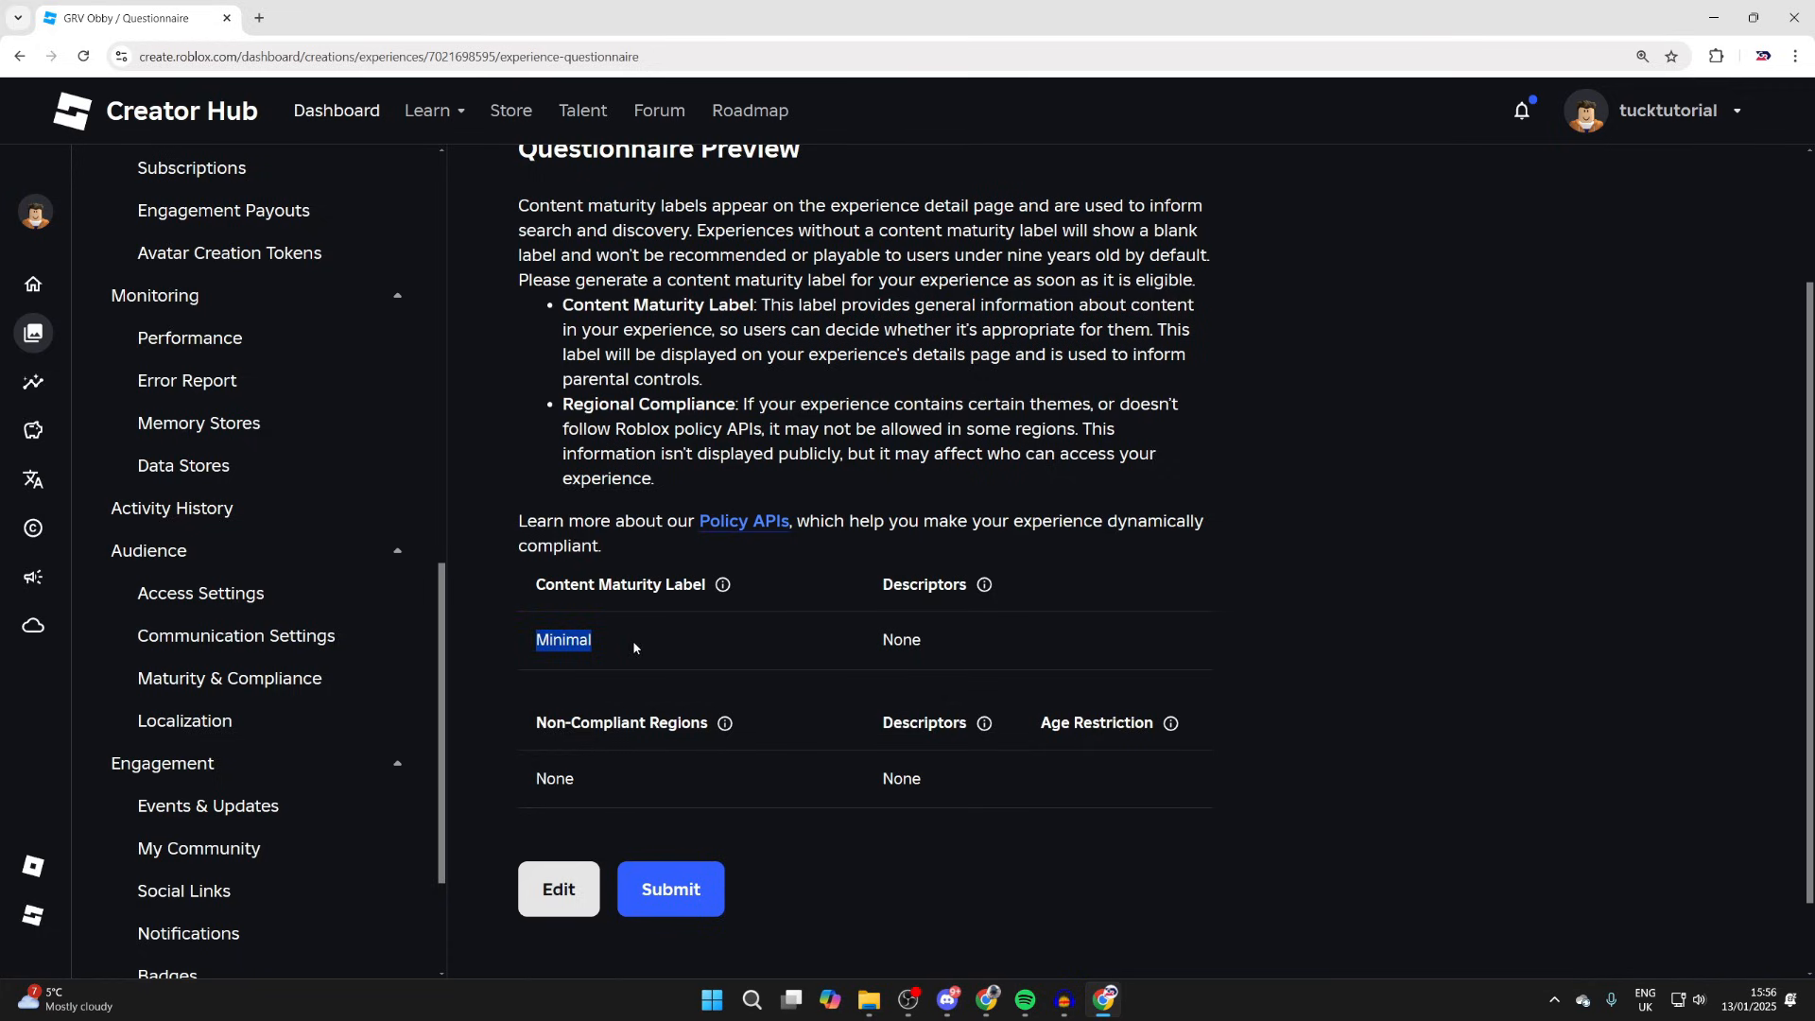
pyautogui.click(669, 889)
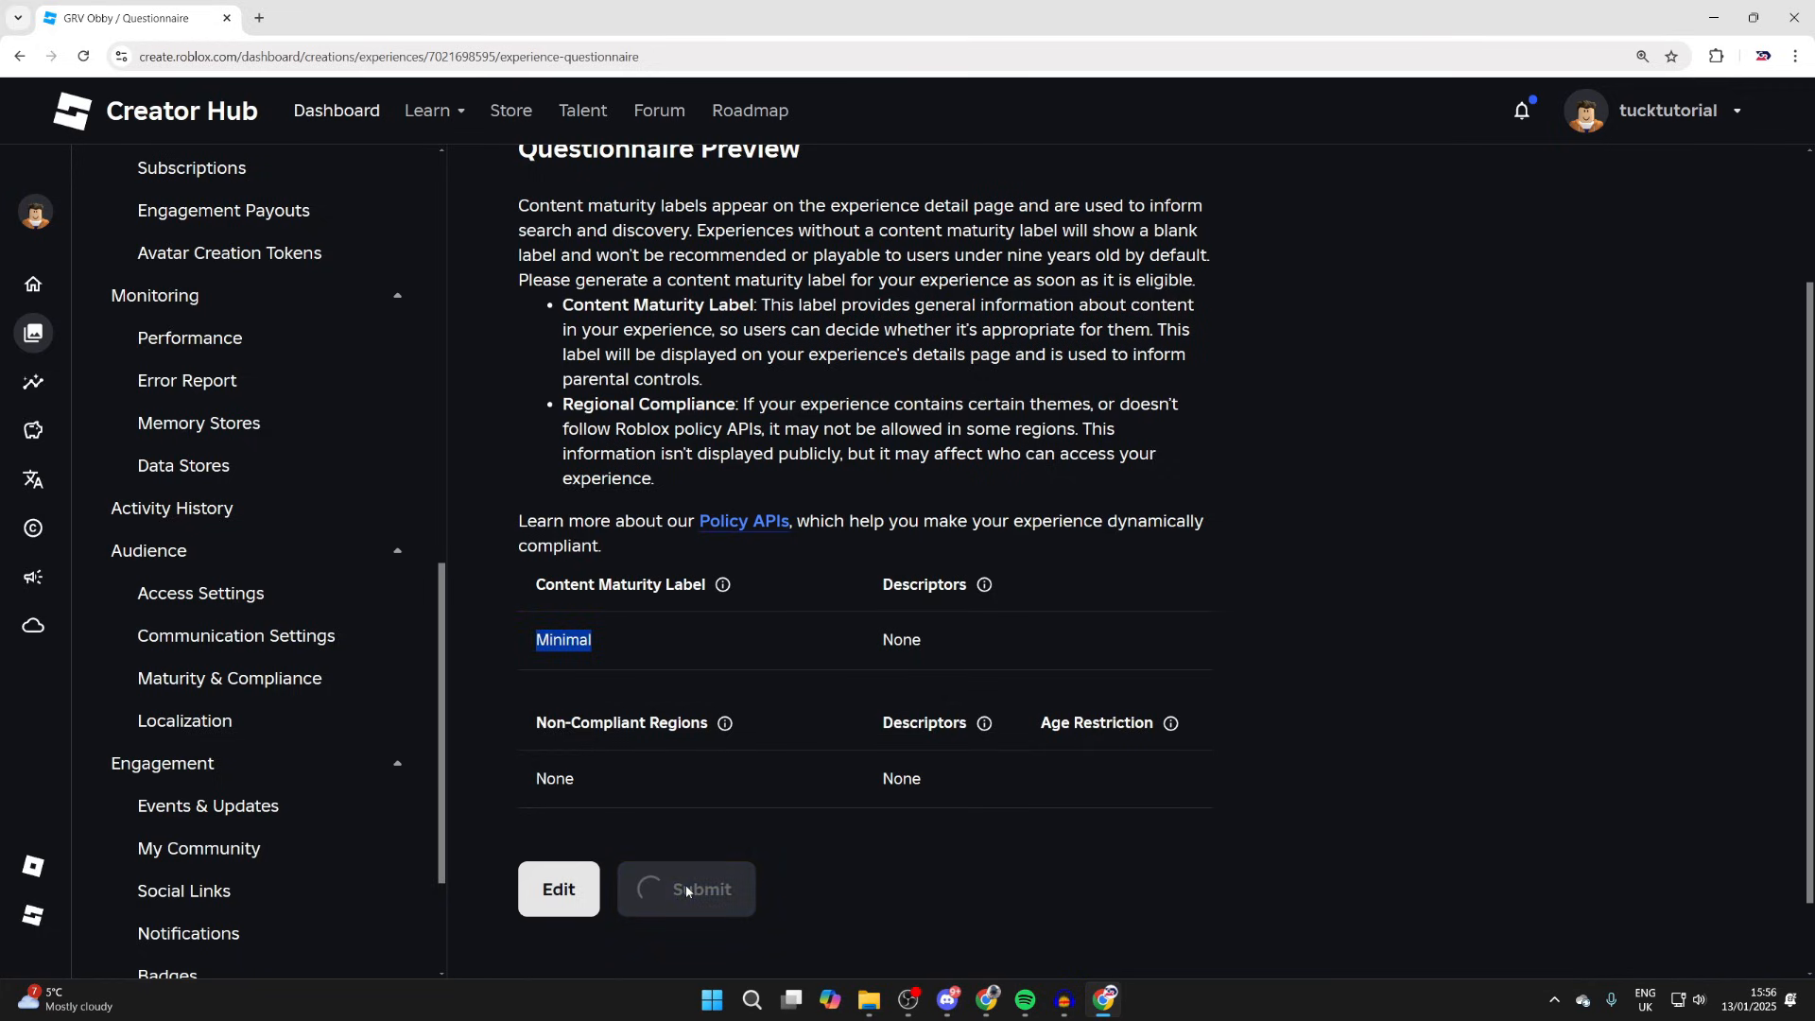
pyautogui.click(687, 889)
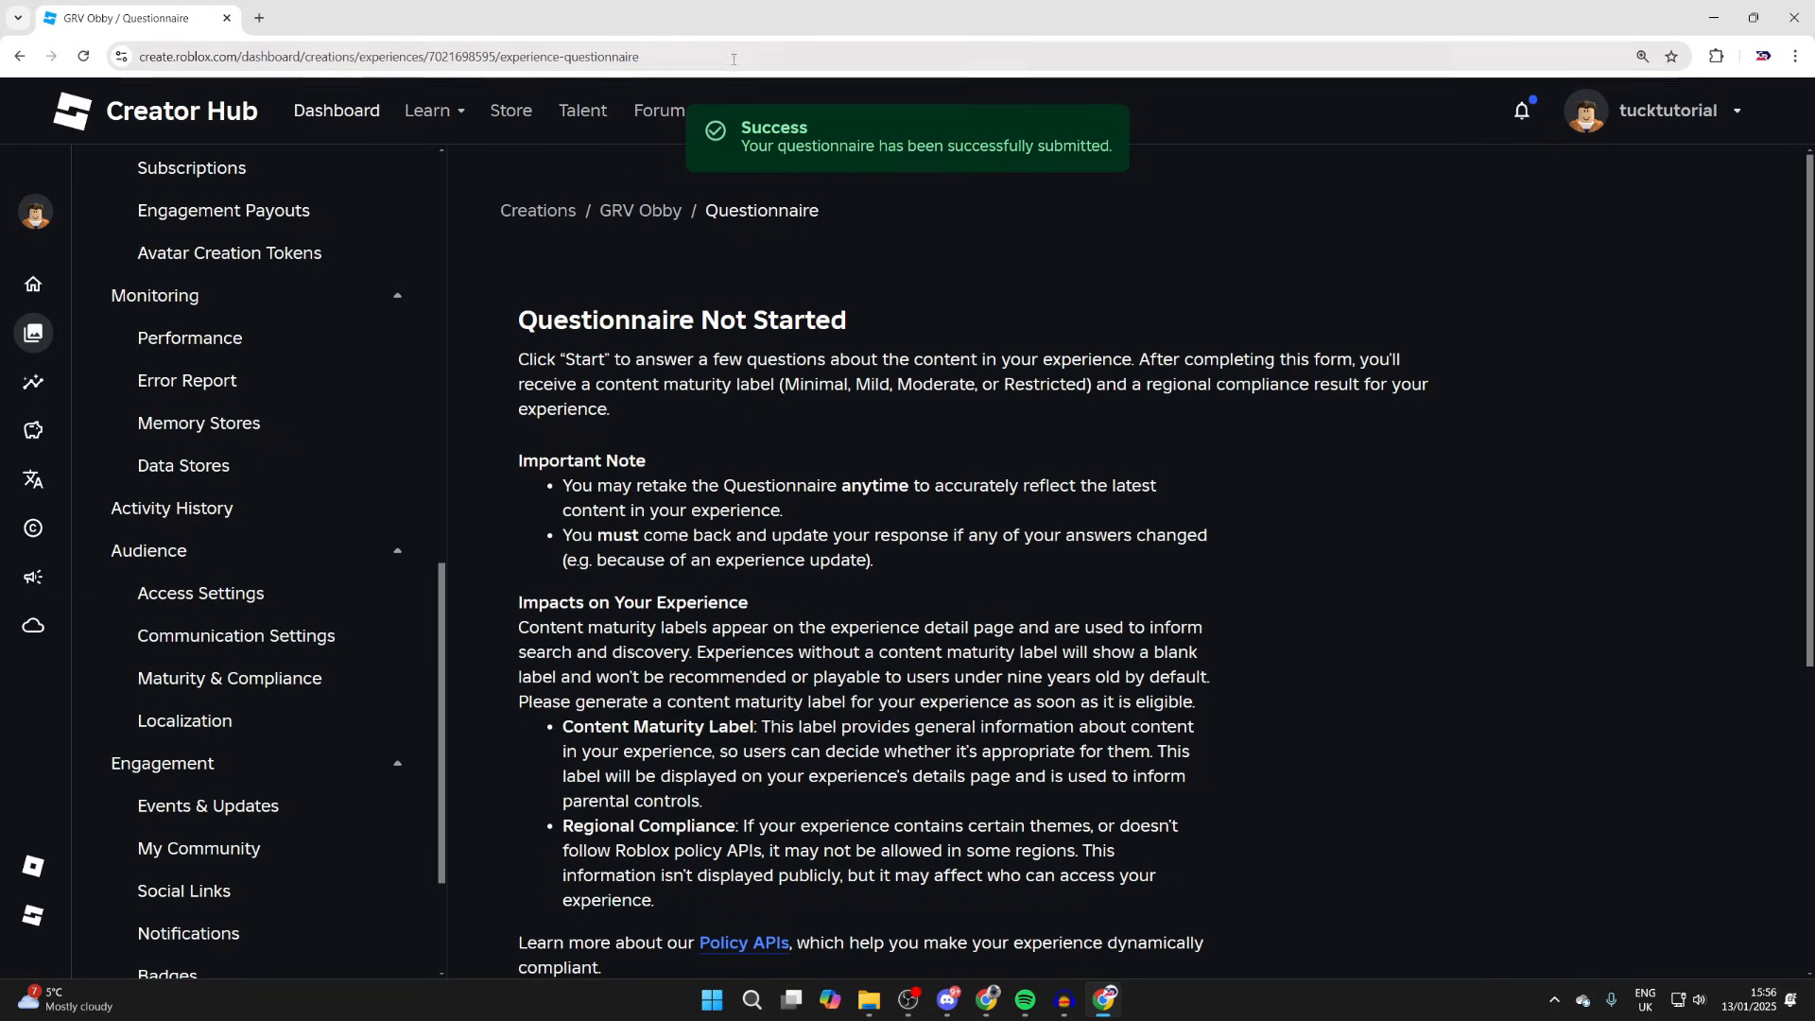
# View GRV Obby's public Roblox page via its more-options menu.
pyautogui.click(405, 301)
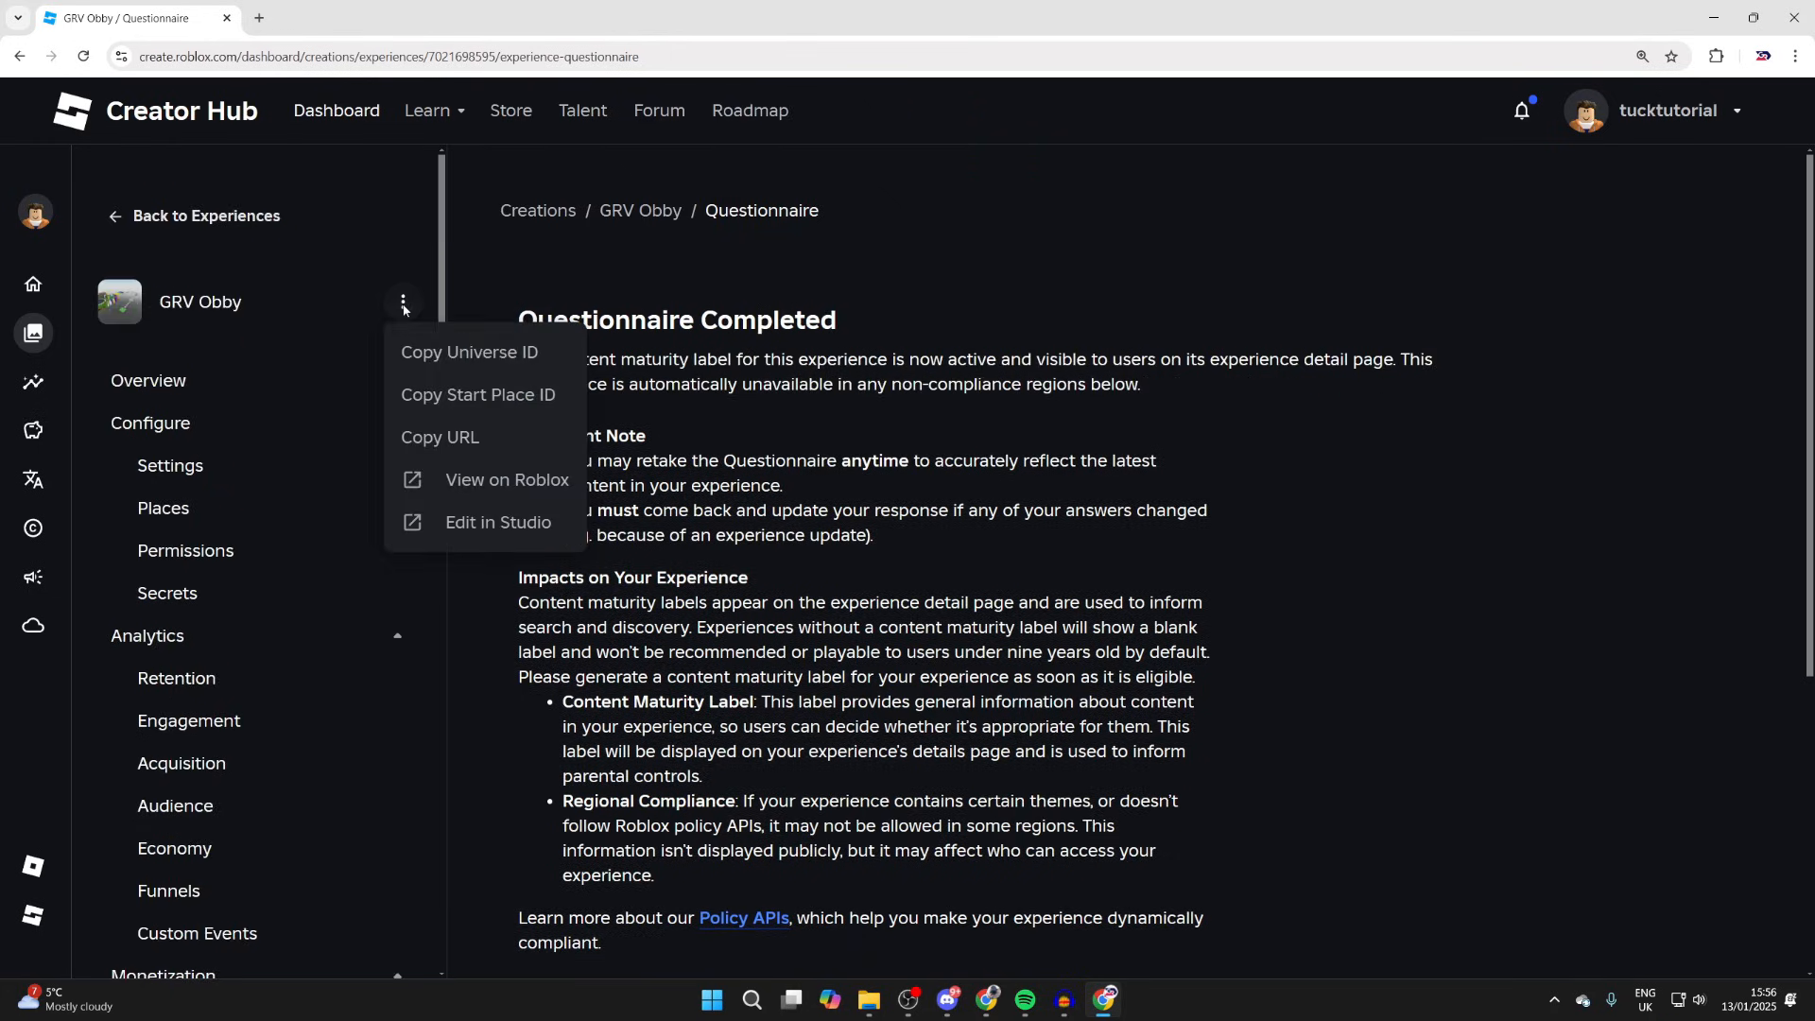
pyautogui.click(507, 480)
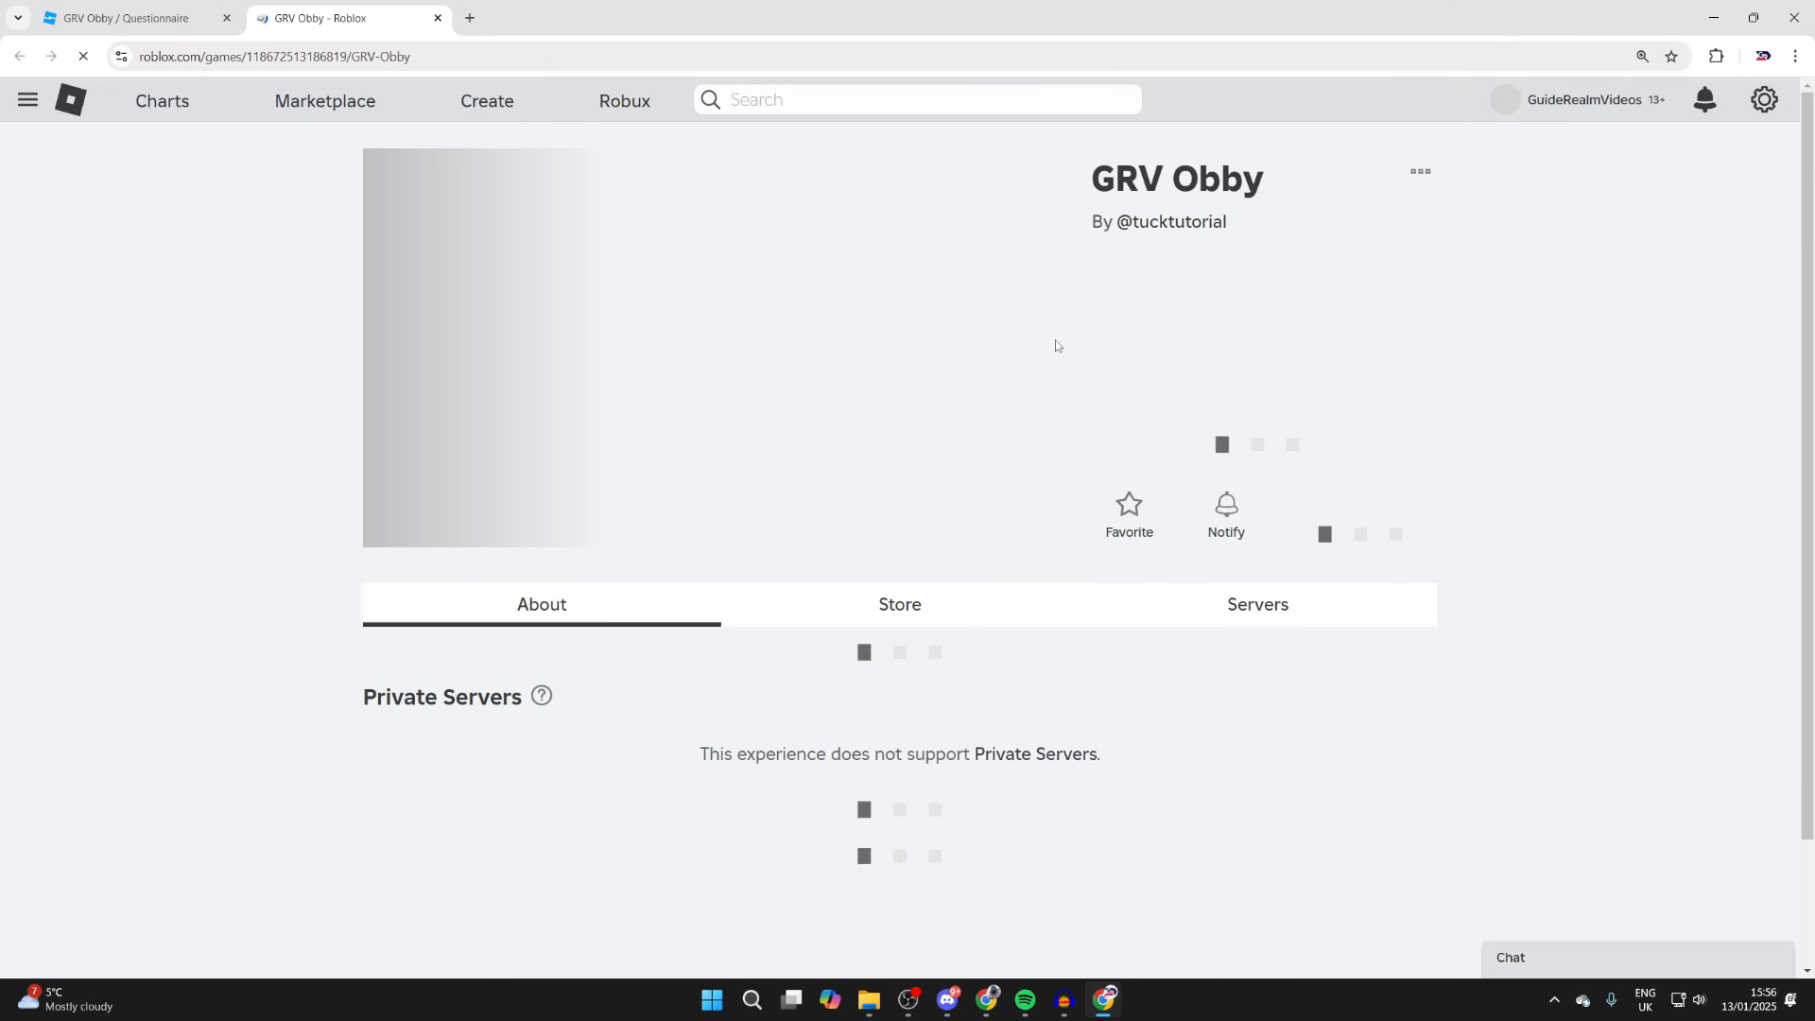